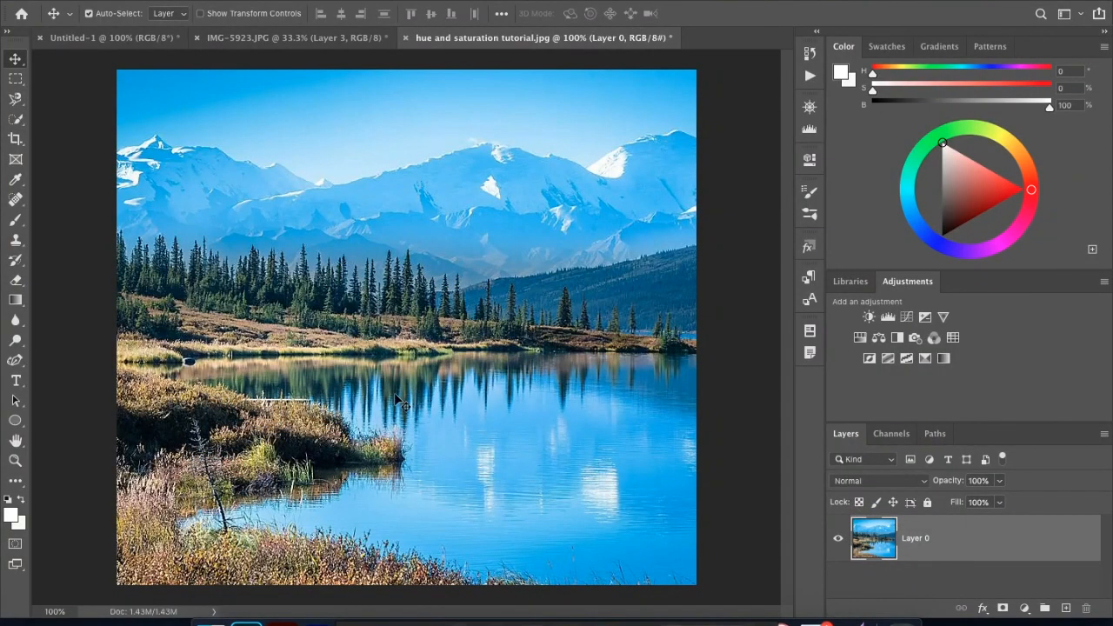
mouse_move(417, 387)
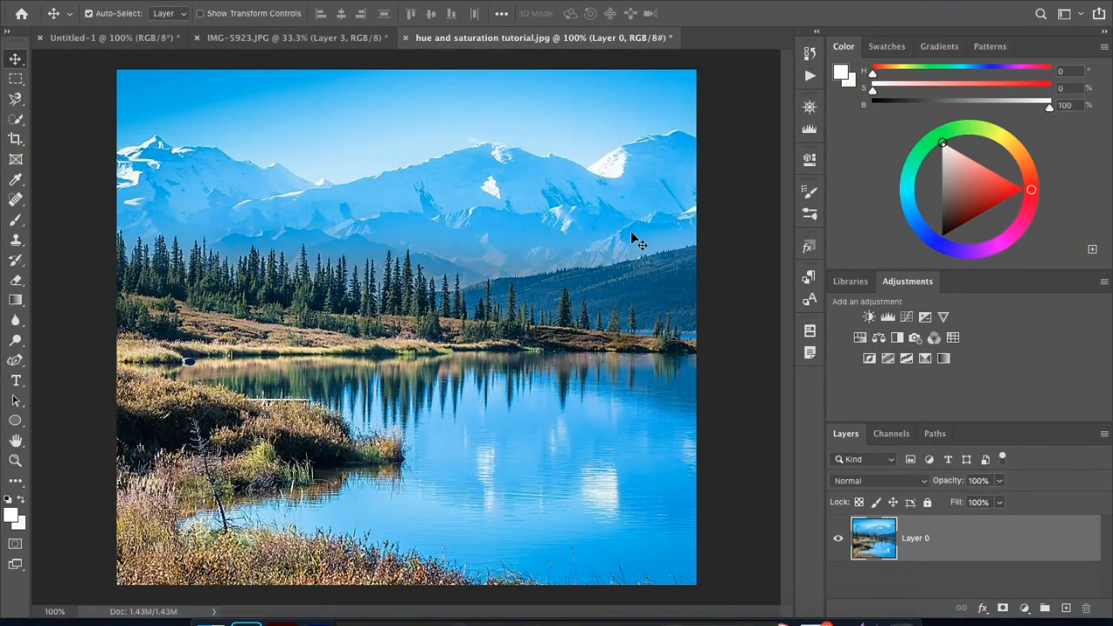
mouse_move(335, 198)
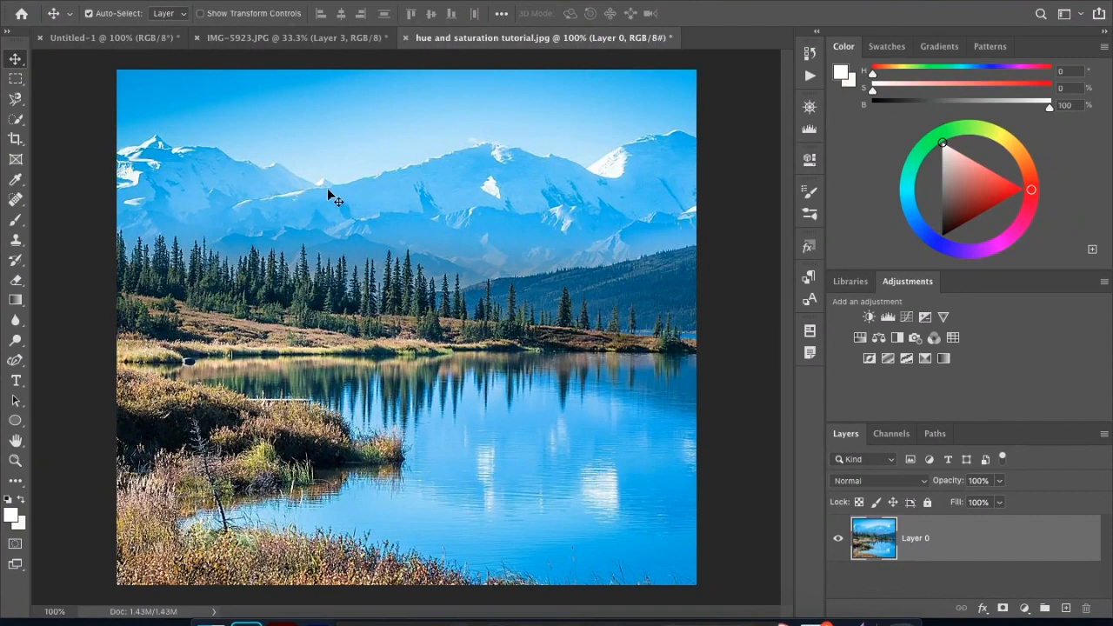
mouse_move(370, 217)
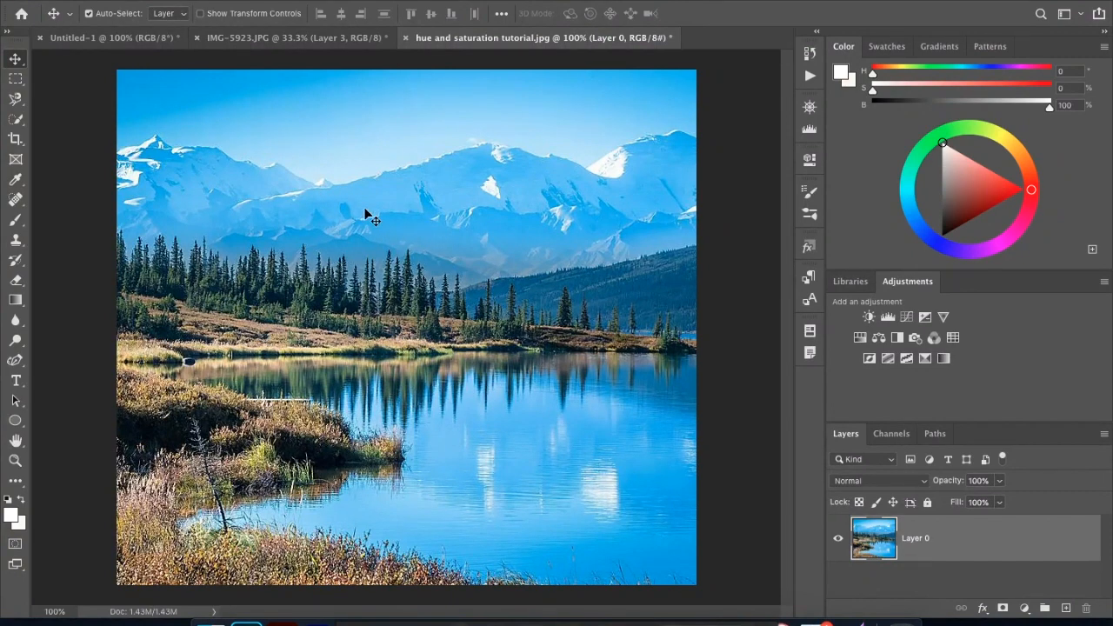
mouse_move(352, 215)
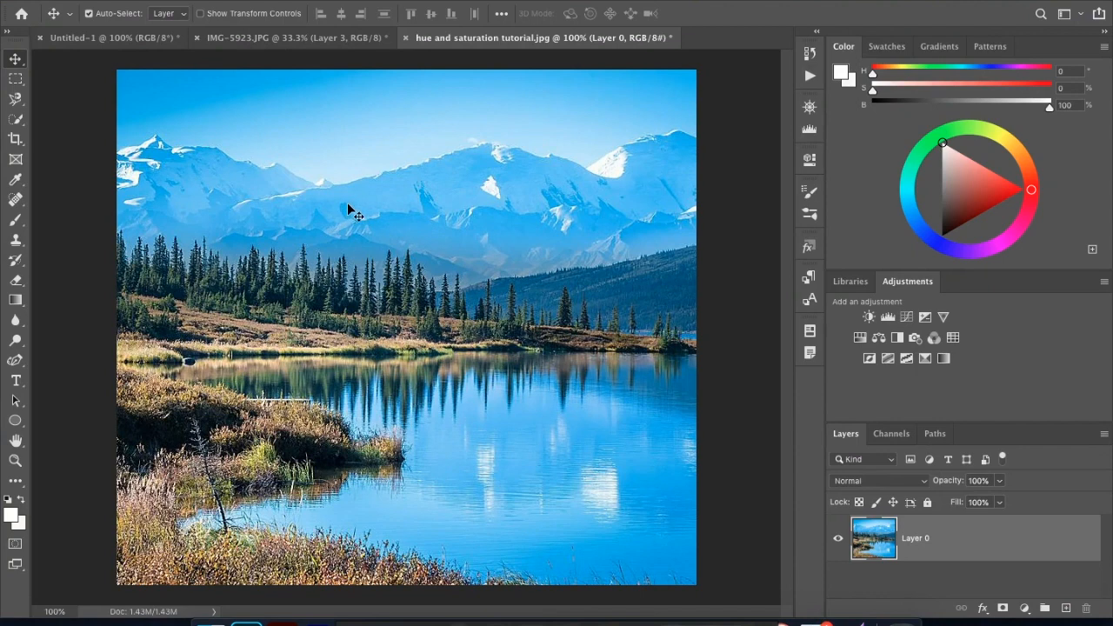
mouse_move(356, 217)
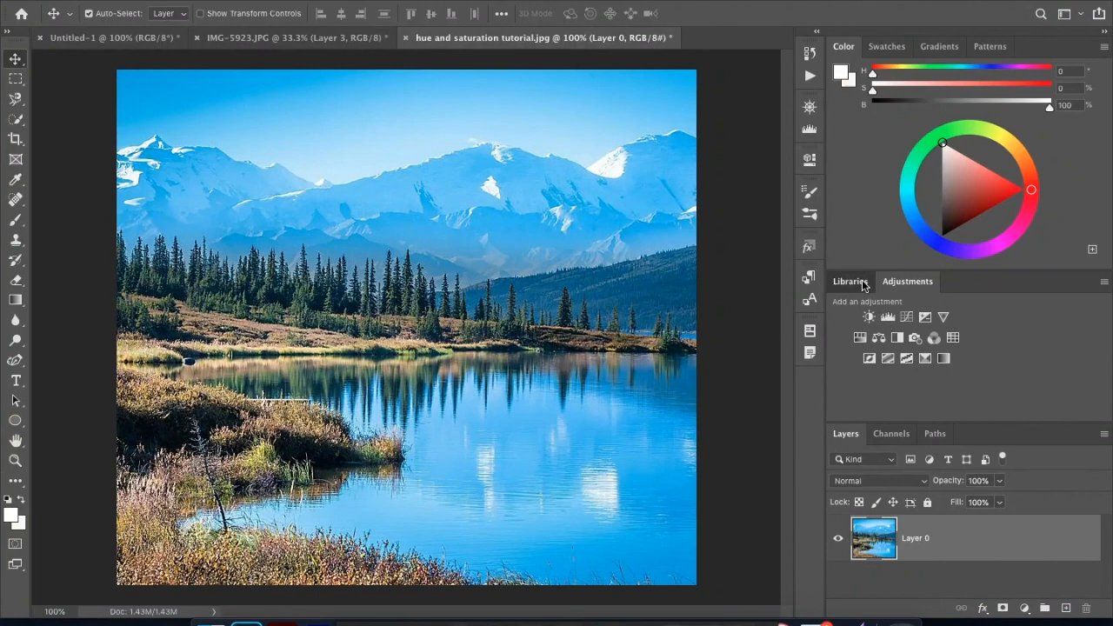
Switch the panel group above Layers to the Libraries tab and browse its contents.
left_click(850, 281)
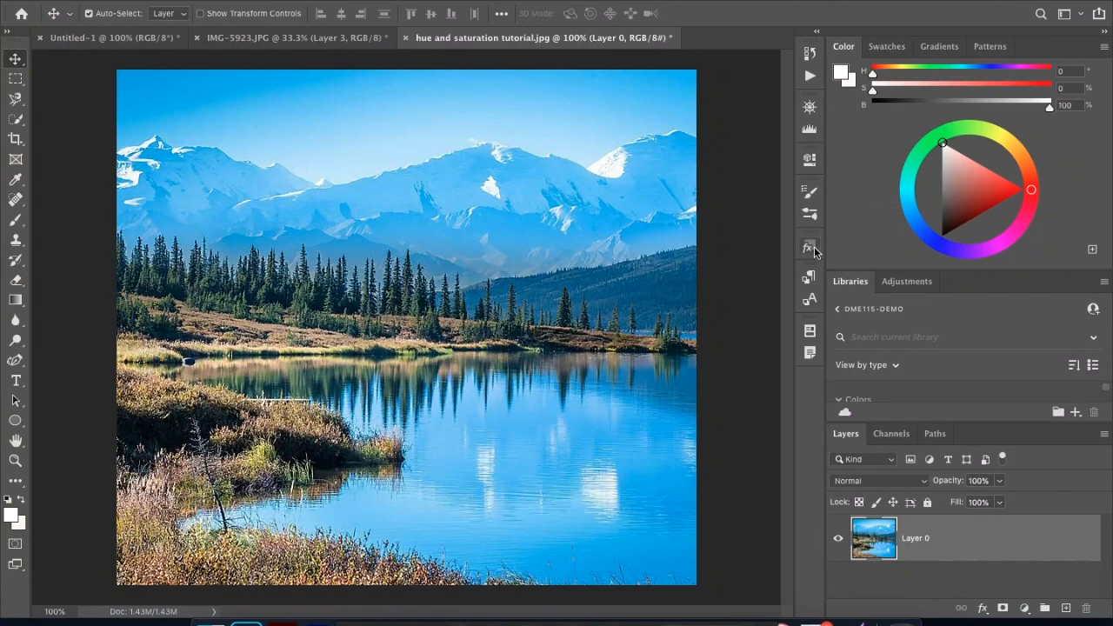
mouse_move(904, 323)
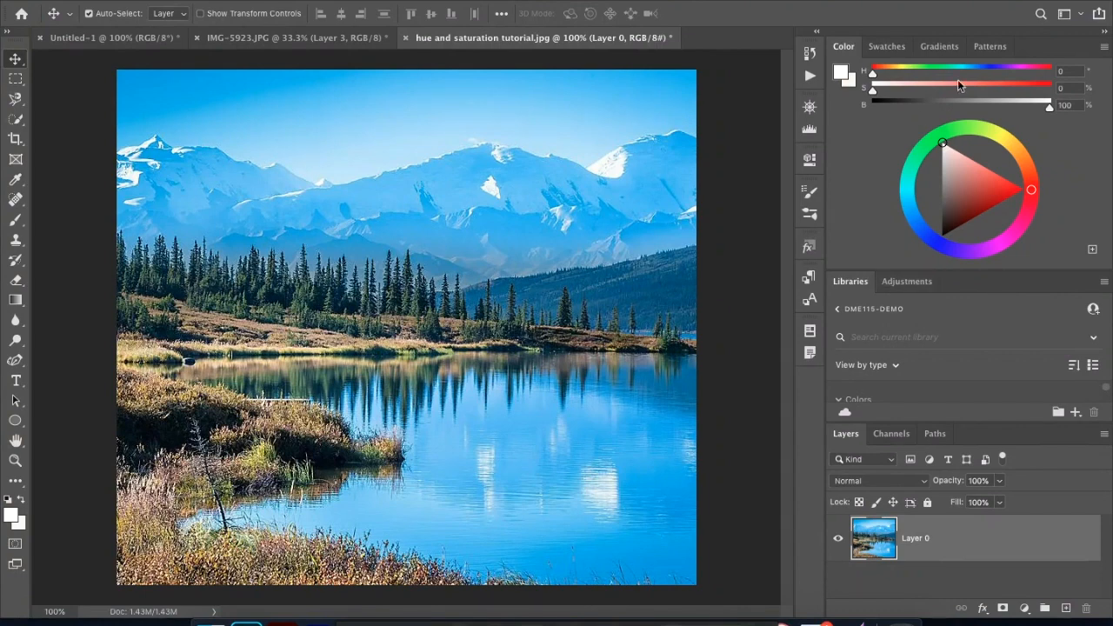
left_click_drag(941, 143, 941, 218)
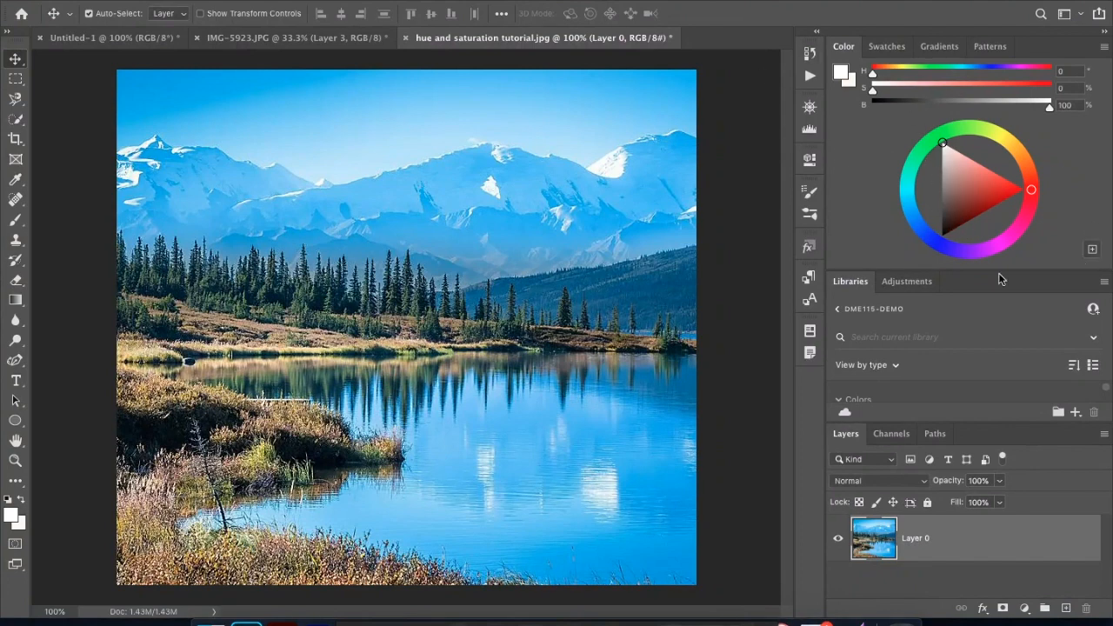
left_click(976, 191)
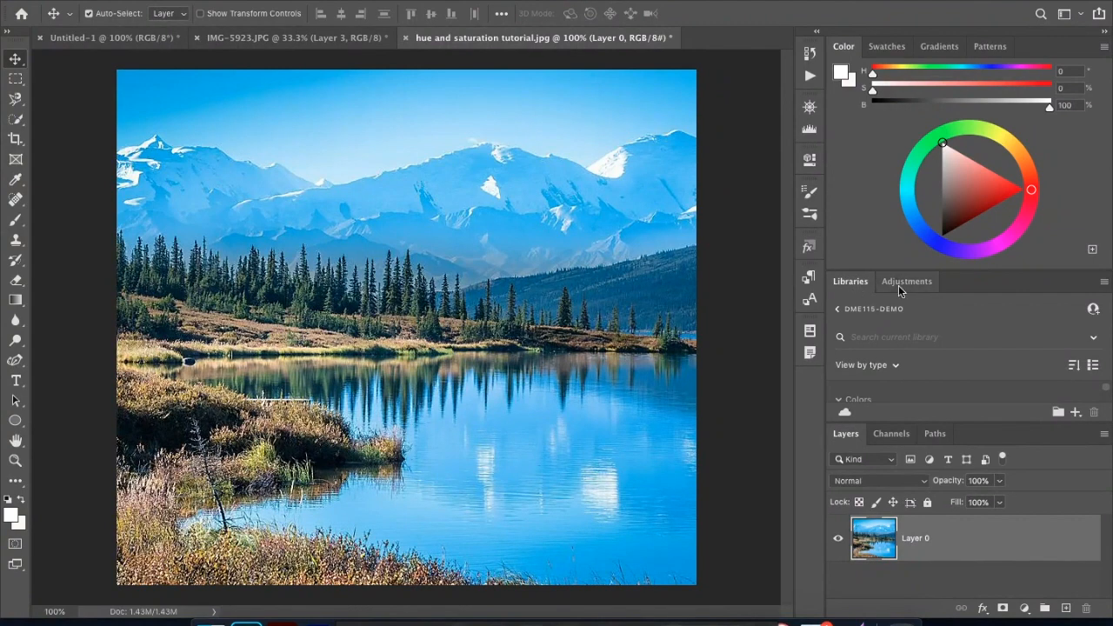
Return the panel group to the Adjustments tab with its adjustment icons.
left_click(907, 281)
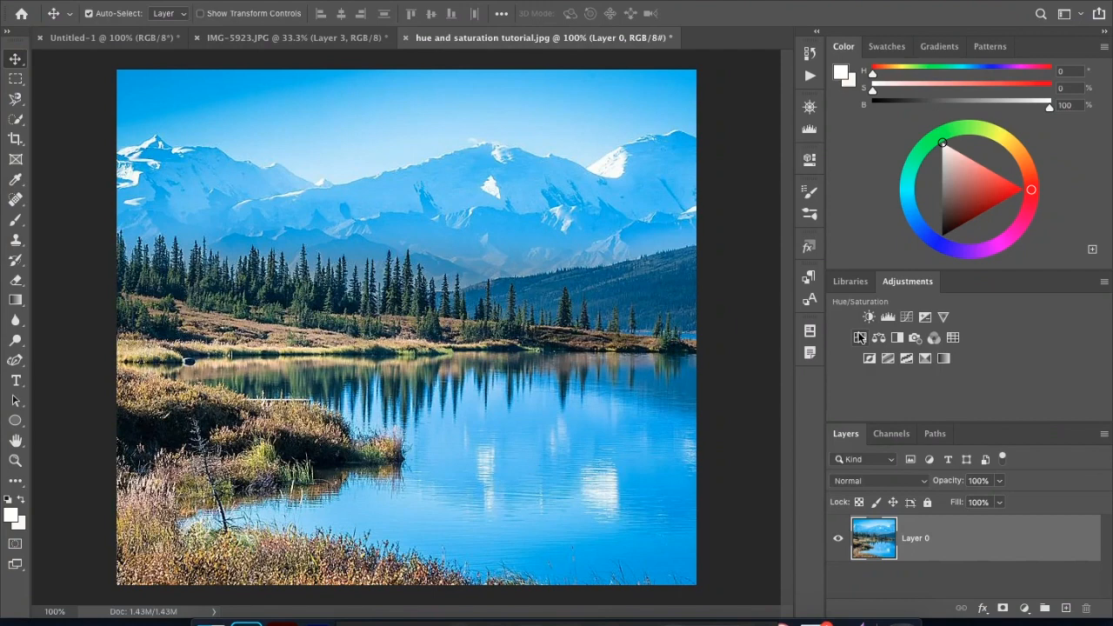
mouse_move(859, 337)
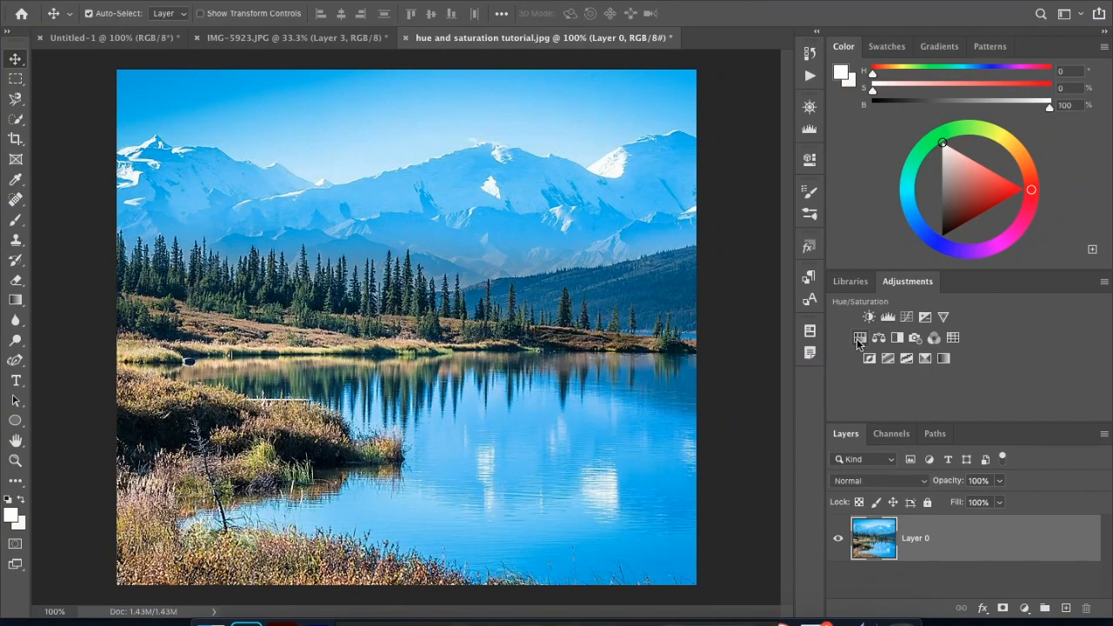
Add a Hue/Saturation adjustment layer and test Lightness at both extremes, leaving it at -1.
left_click(859, 338)
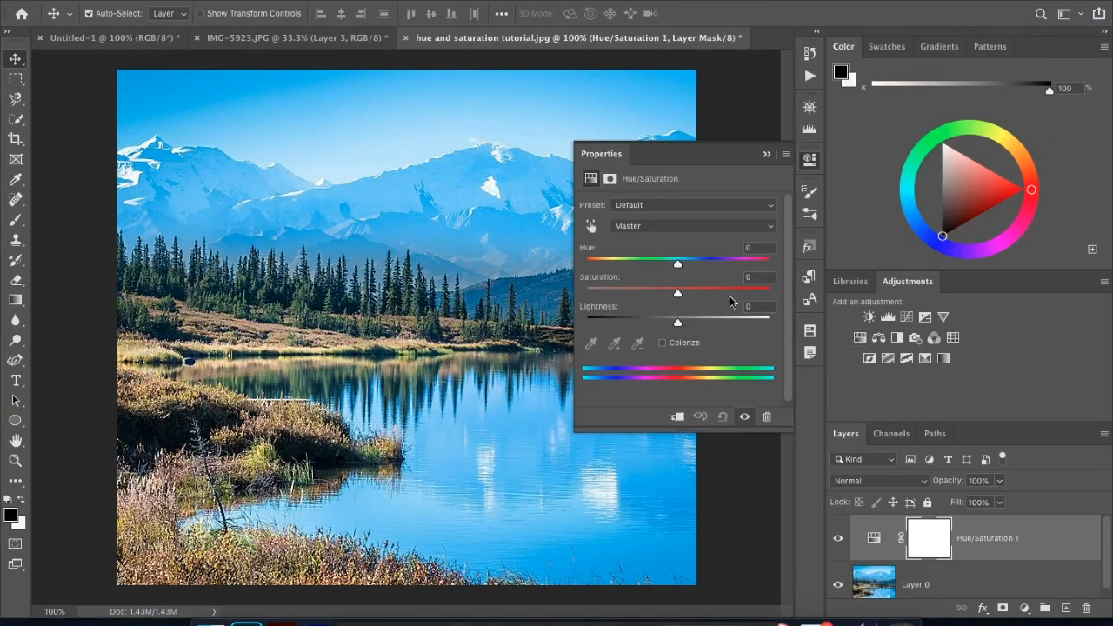
mouse_move(860, 338)
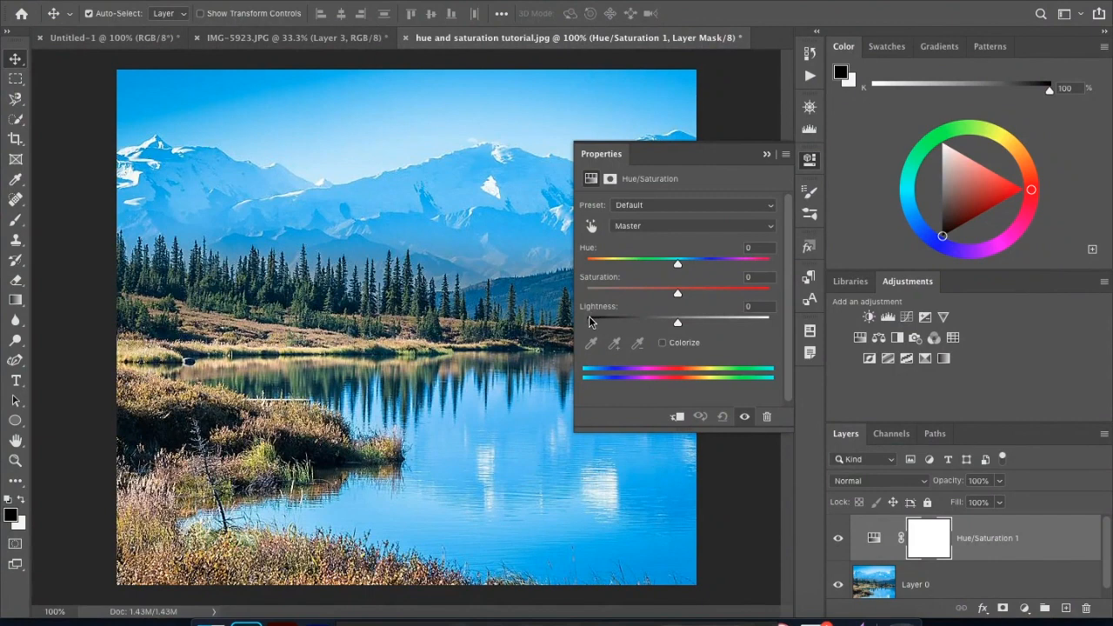
left_click_drag(677, 321, 591, 321)
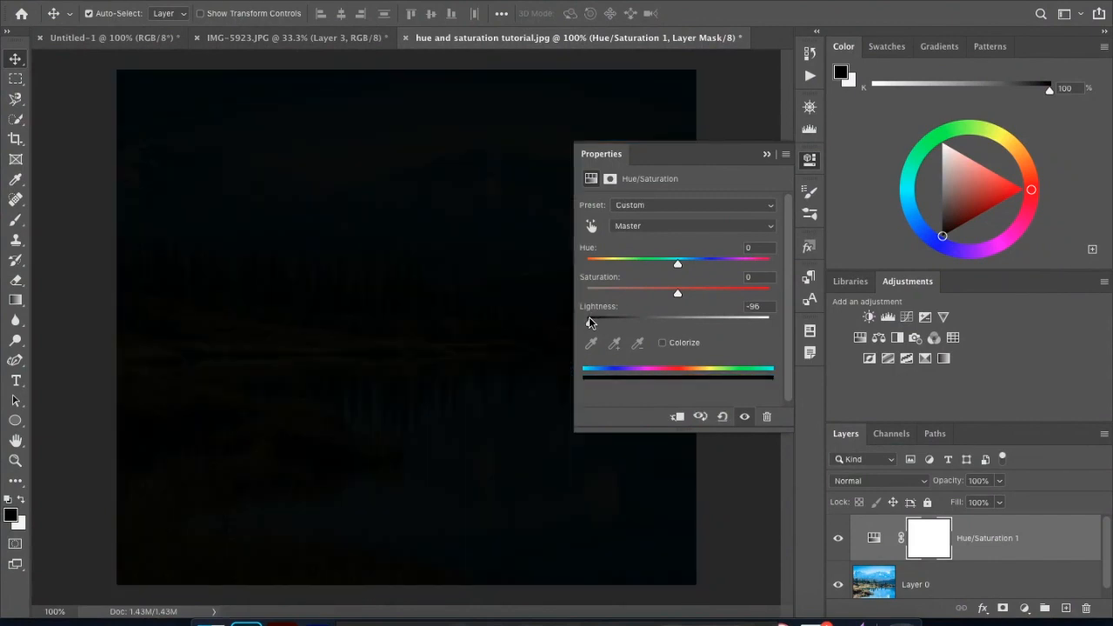
left_click_drag(591, 318, 765, 318)
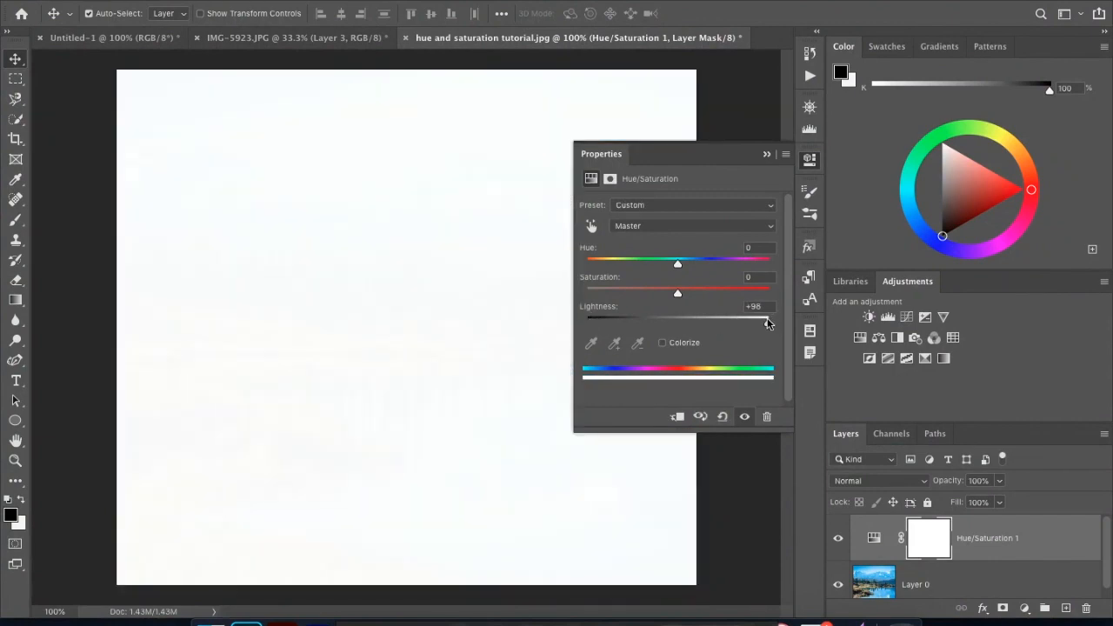
left_click_drag(765, 317, 695, 318)
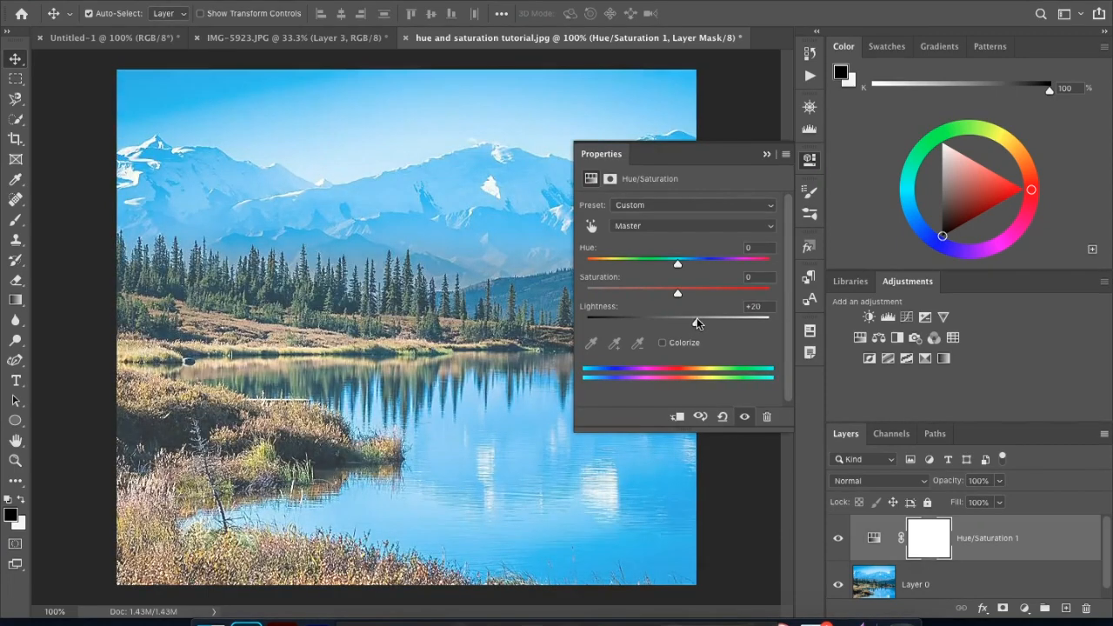
left_click_drag(696, 322, 707, 322)
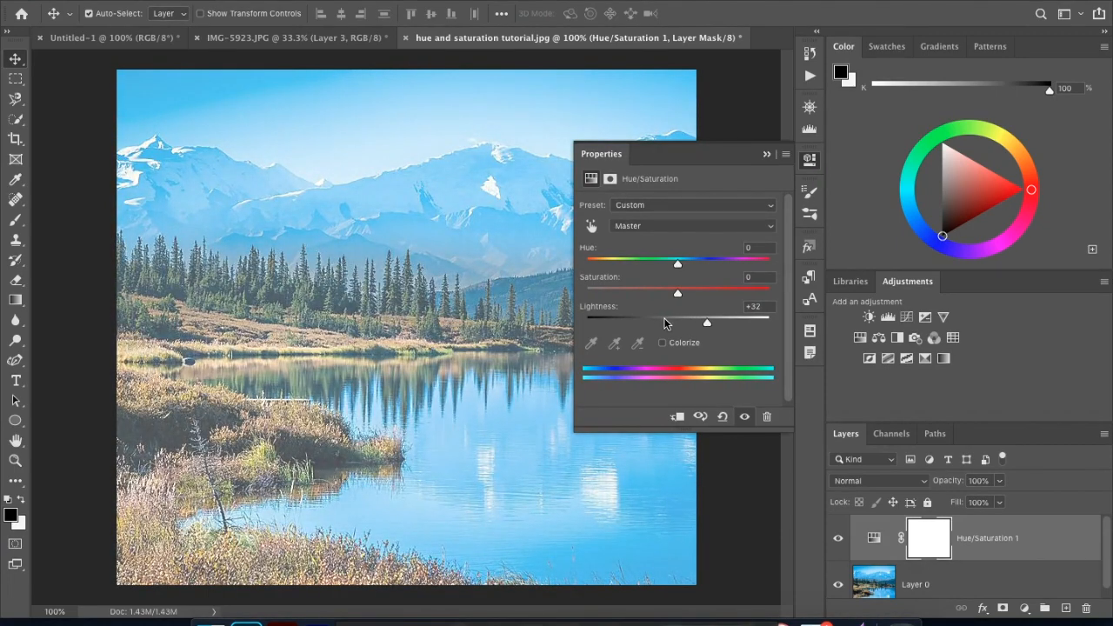
left_click_drag(707, 321, 667, 321)
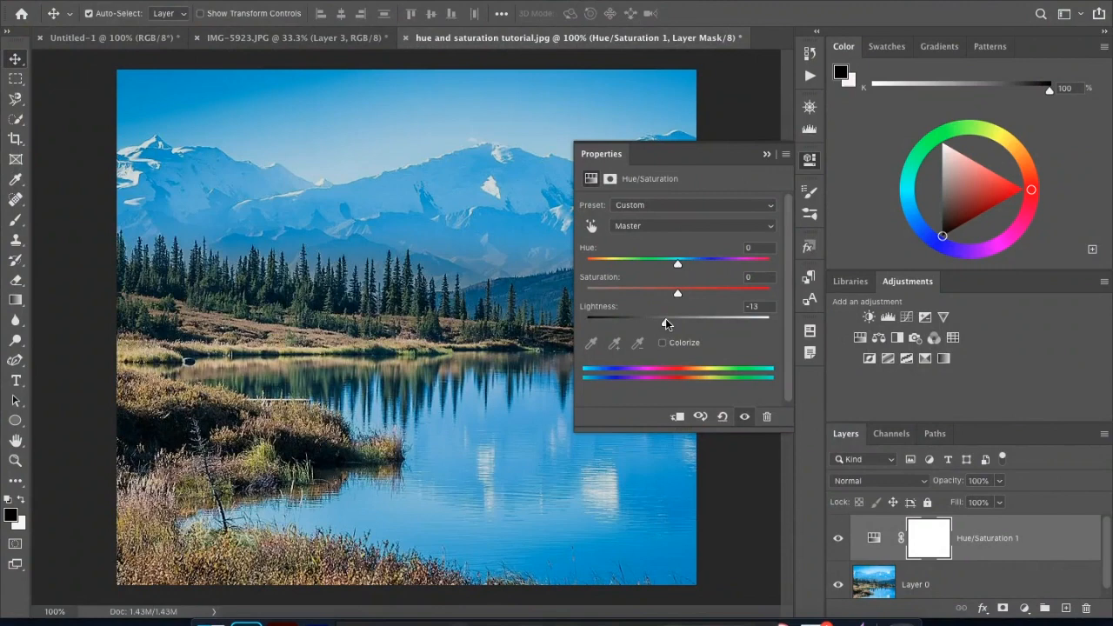
left_click_drag(667, 318, 678, 318)
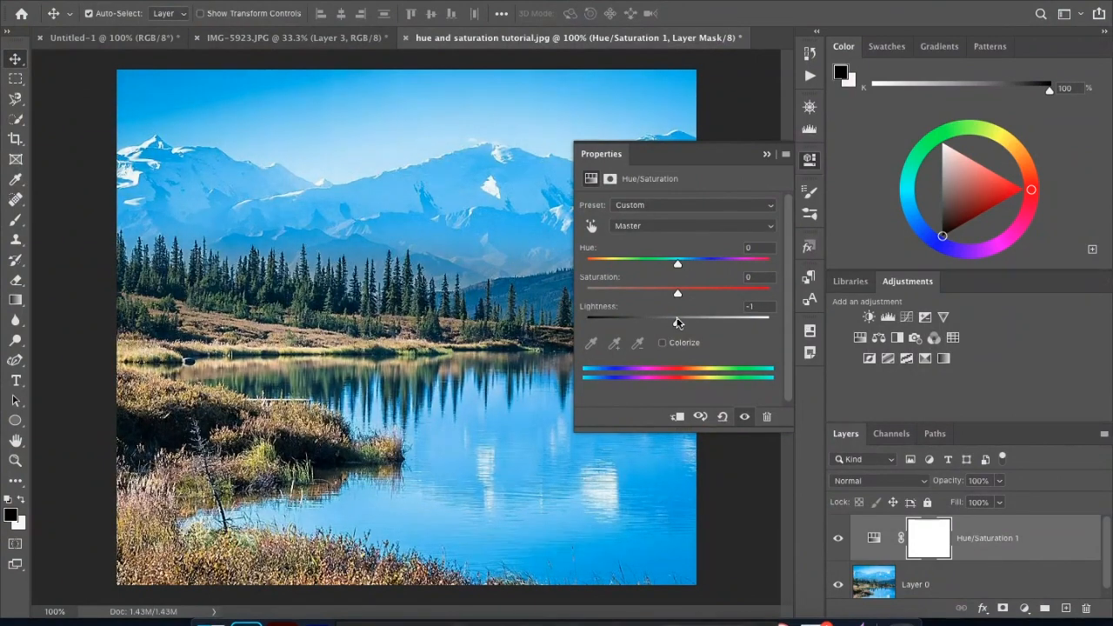
Push Saturation up to +100, then bring it down to -49 with Lightness at +15.
left_click_drag(678, 293, 683, 293)
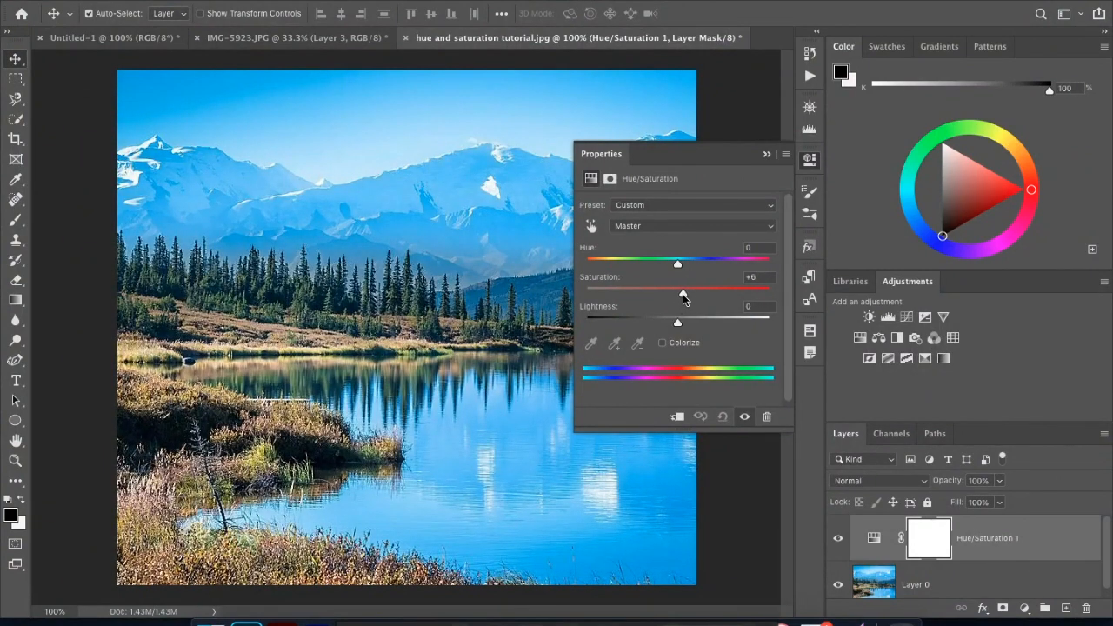
left_click_drag(682, 292, 696, 292)
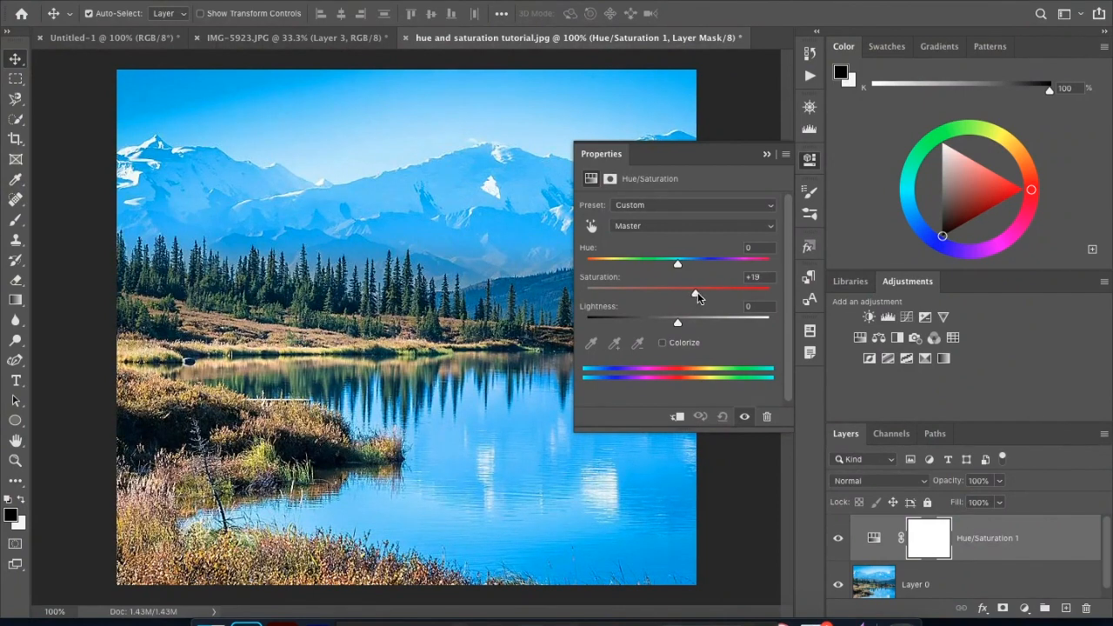
left_click_drag(695, 288, 701, 289)
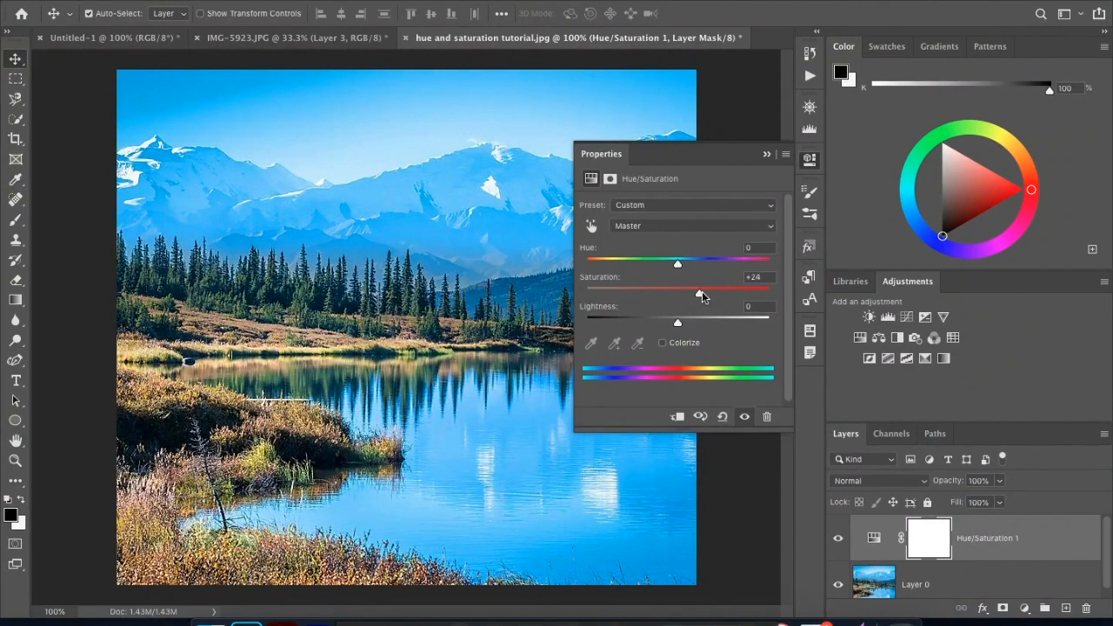
left_click_drag(700, 289, 734, 289)
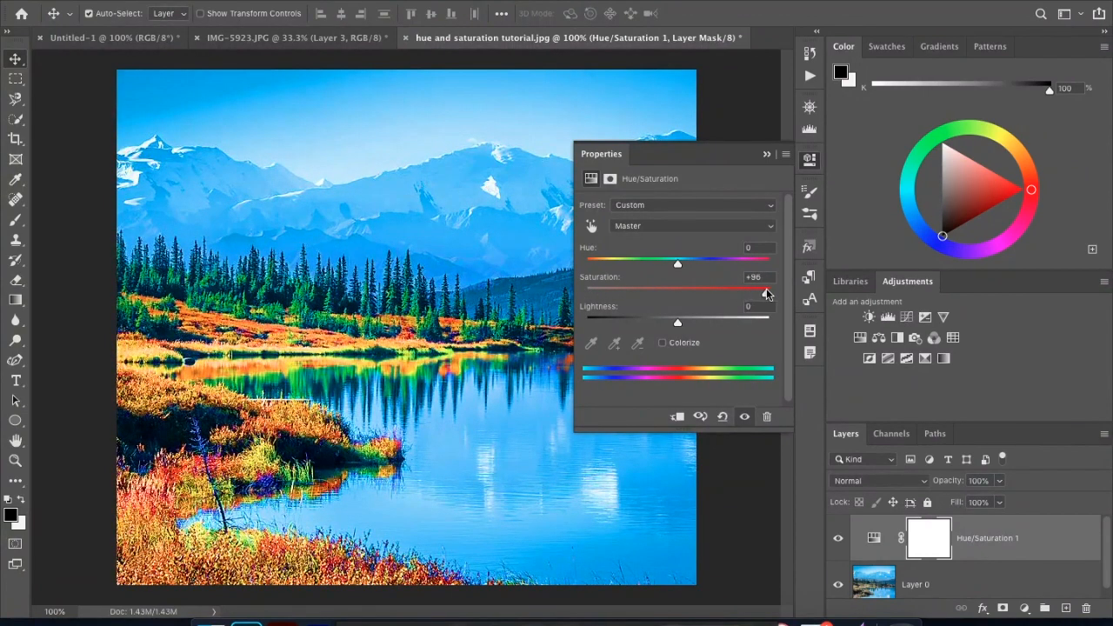
left_click_drag(756, 290, 768, 290)
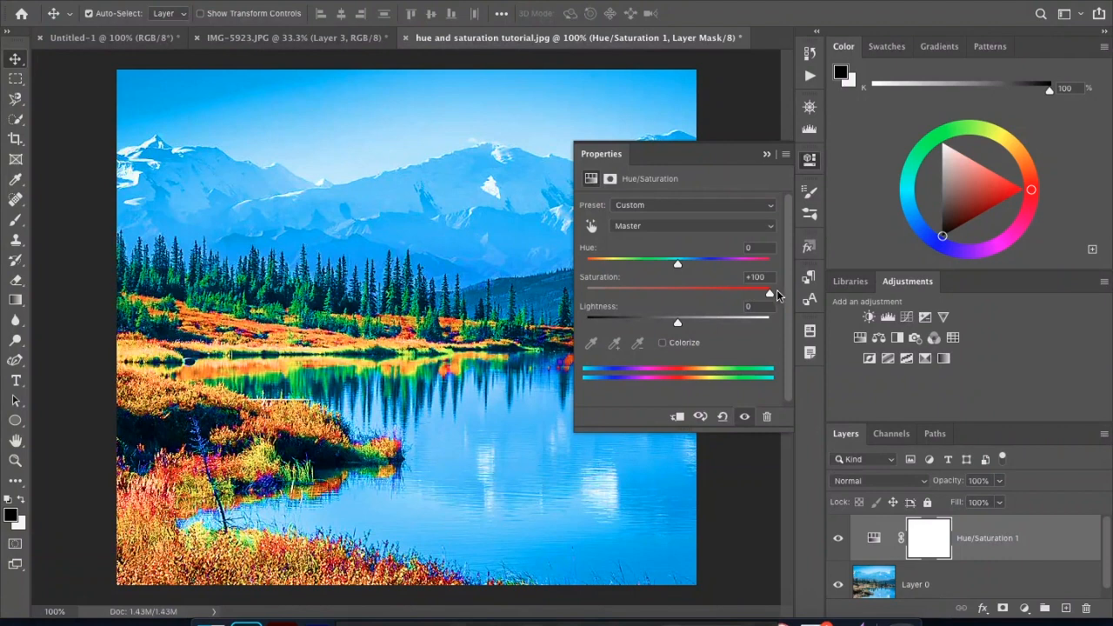
left_click_drag(765, 290, 672, 291)
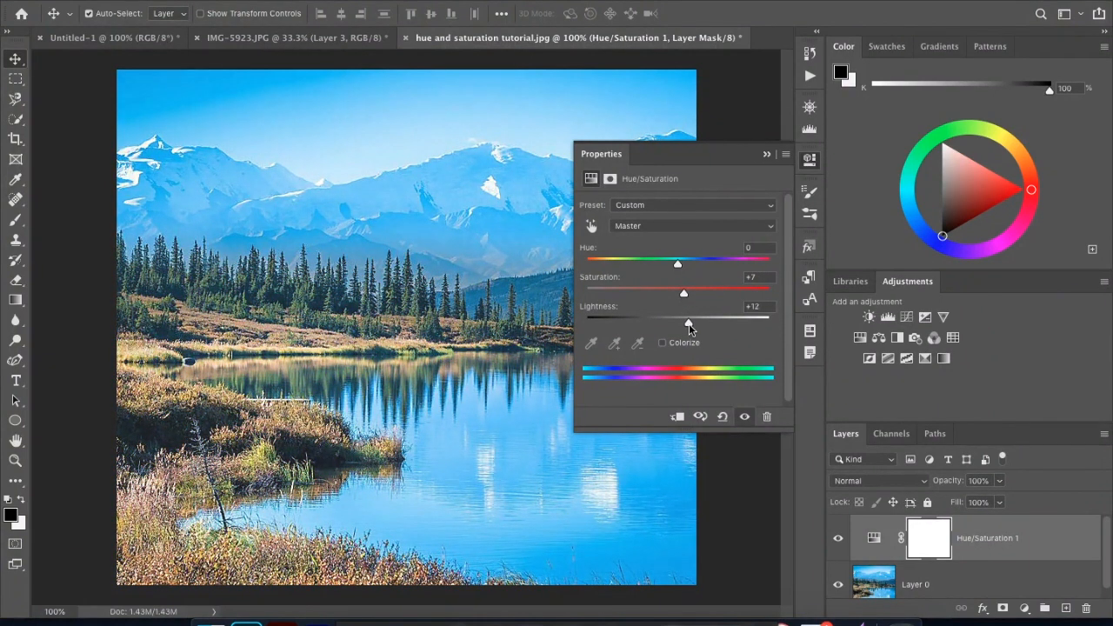
left_click_drag(684, 289, 674, 288)
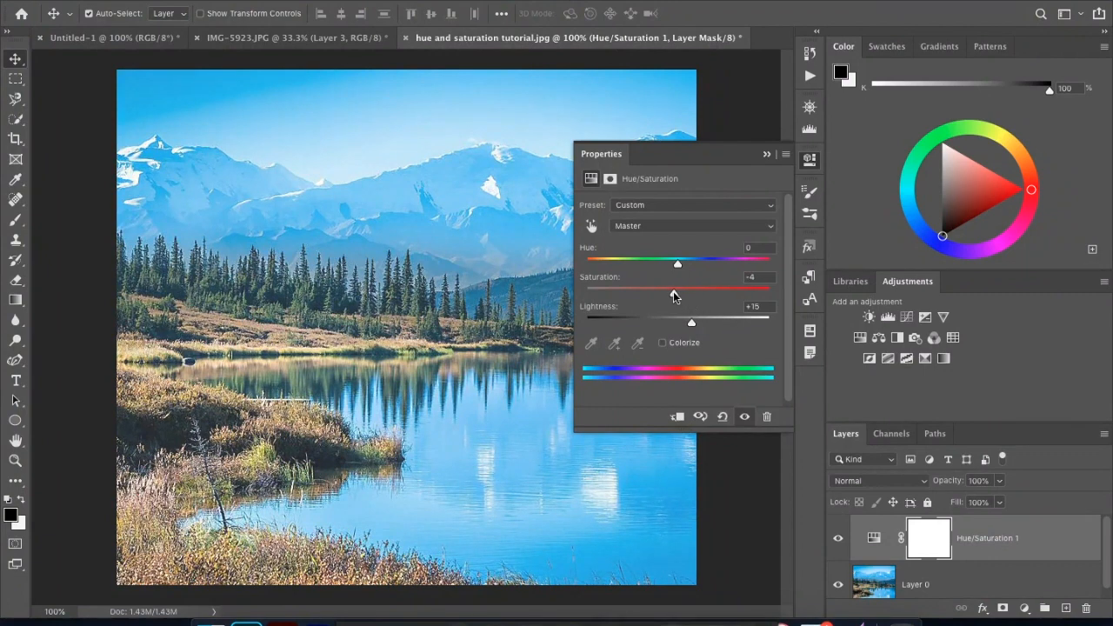
left_click_drag(678, 292, 647, 292)
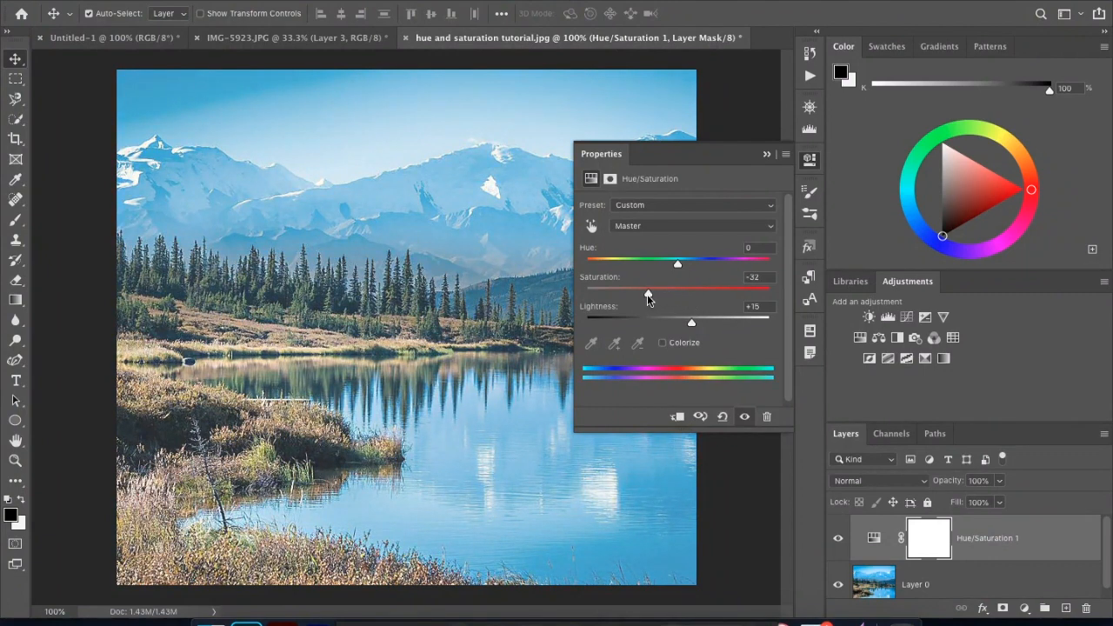
left_click_drag(647, 292, 632, 292)
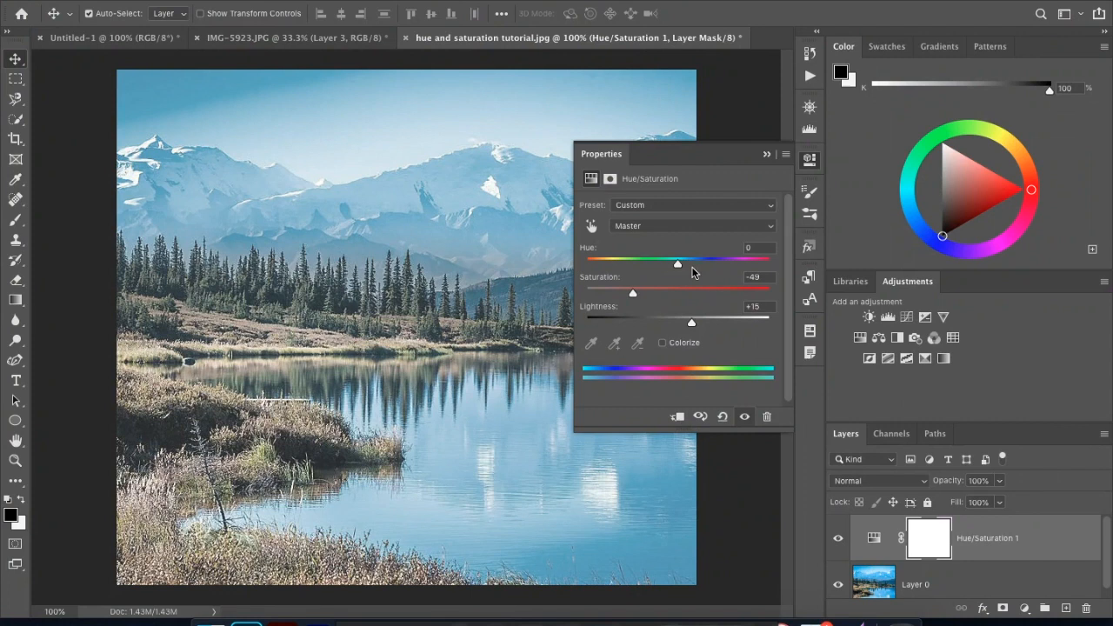
mouse_move(683, 270)
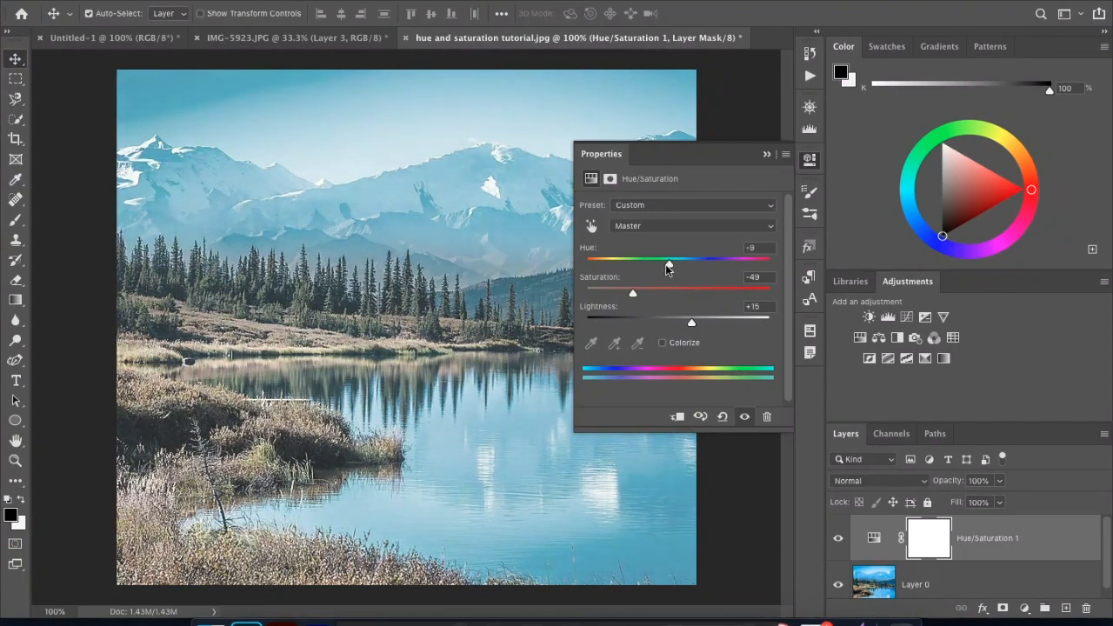
Sweep Hue through orange, blue and pink, settling at -40 for teal sky and pinkish grass.
left_click_drag(667, 259, 584, 259)
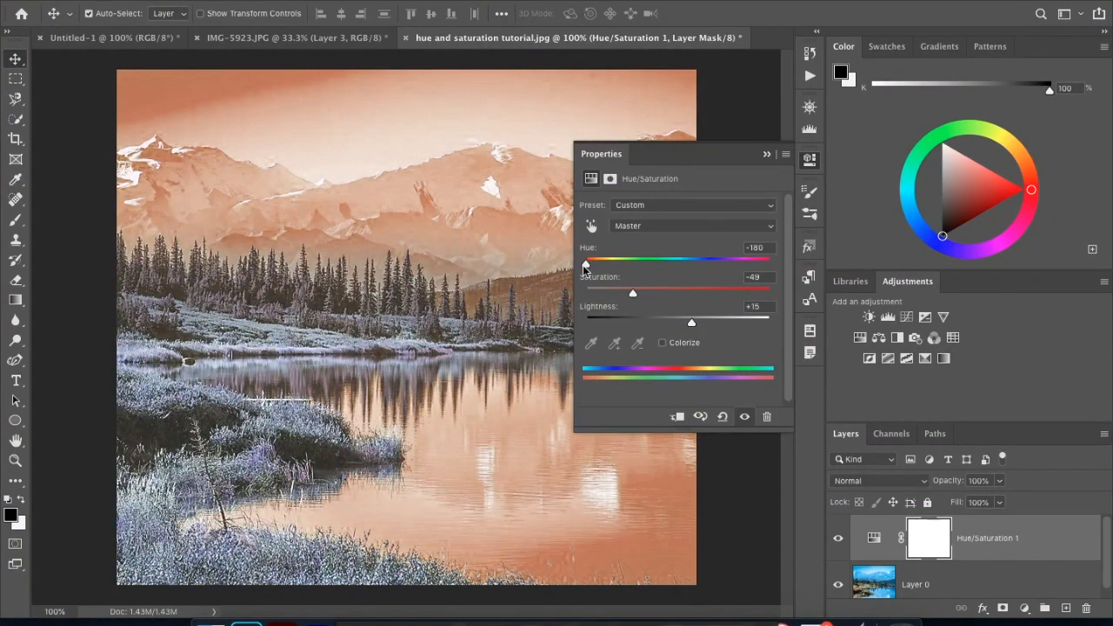
left_click_drag(585, 261, 589, 261)
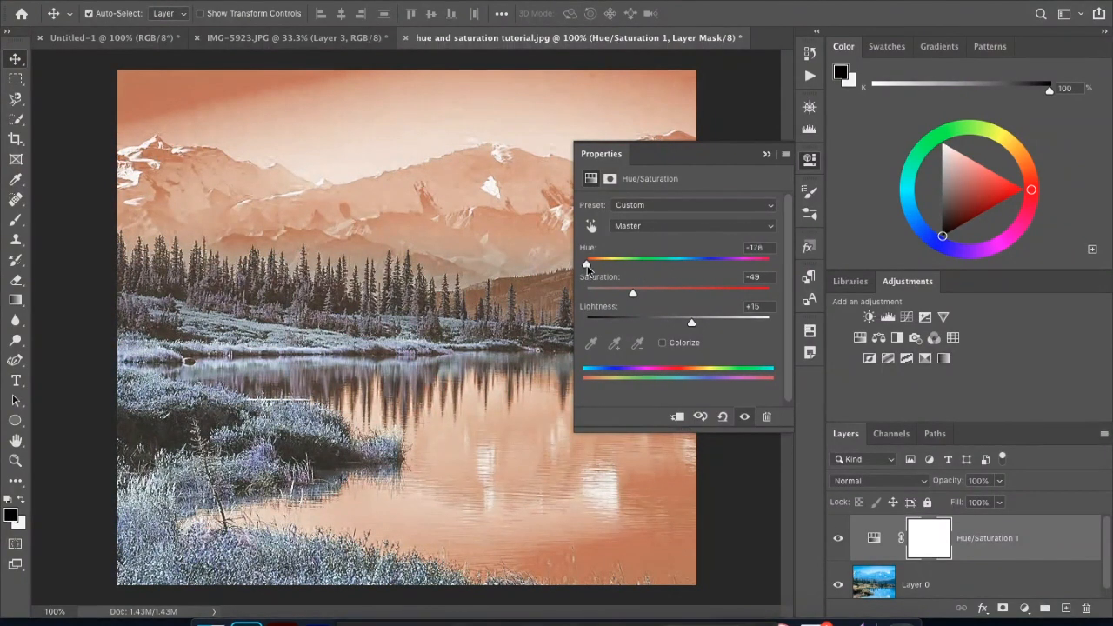
left_click_drag(587, 260, 645, 260)
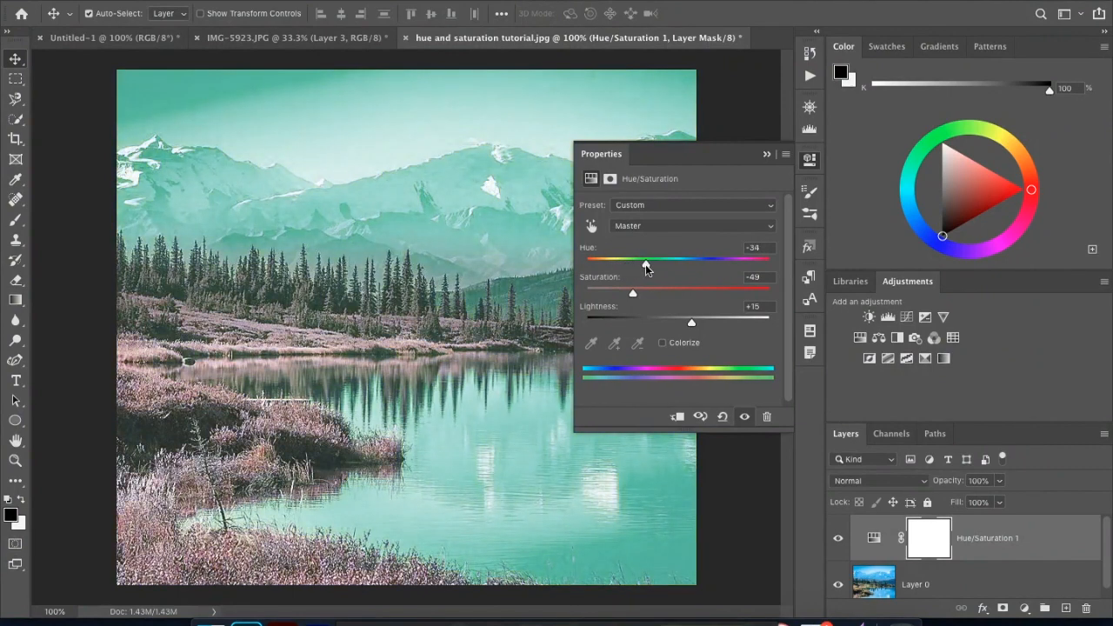
left_click_drag(646, 261, 702, 261)
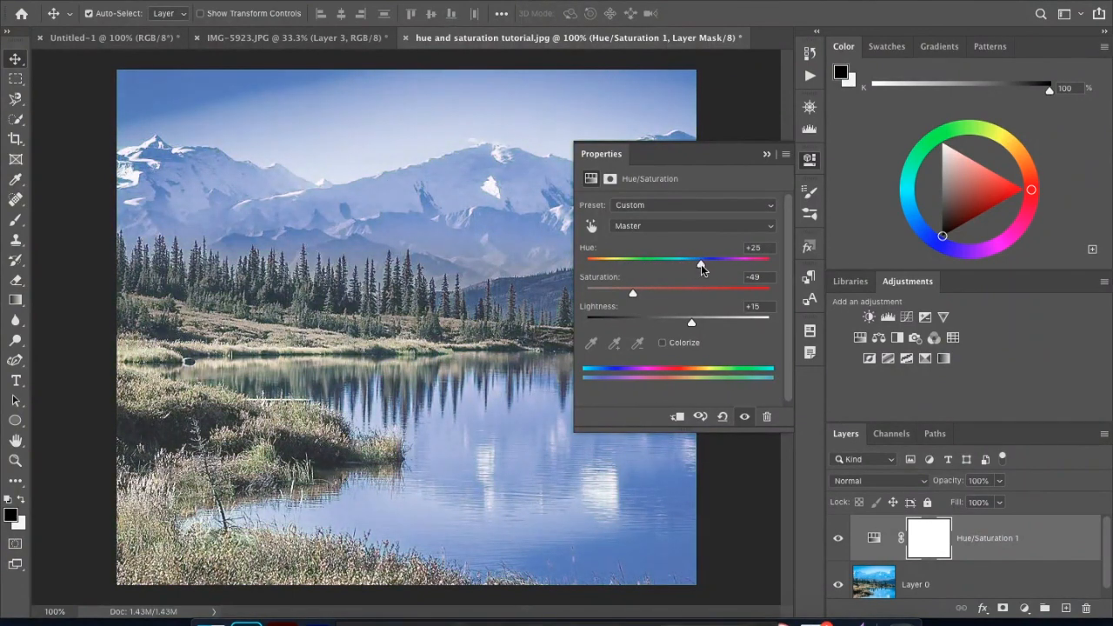
left_click_drag(702, 260, 750, 260)
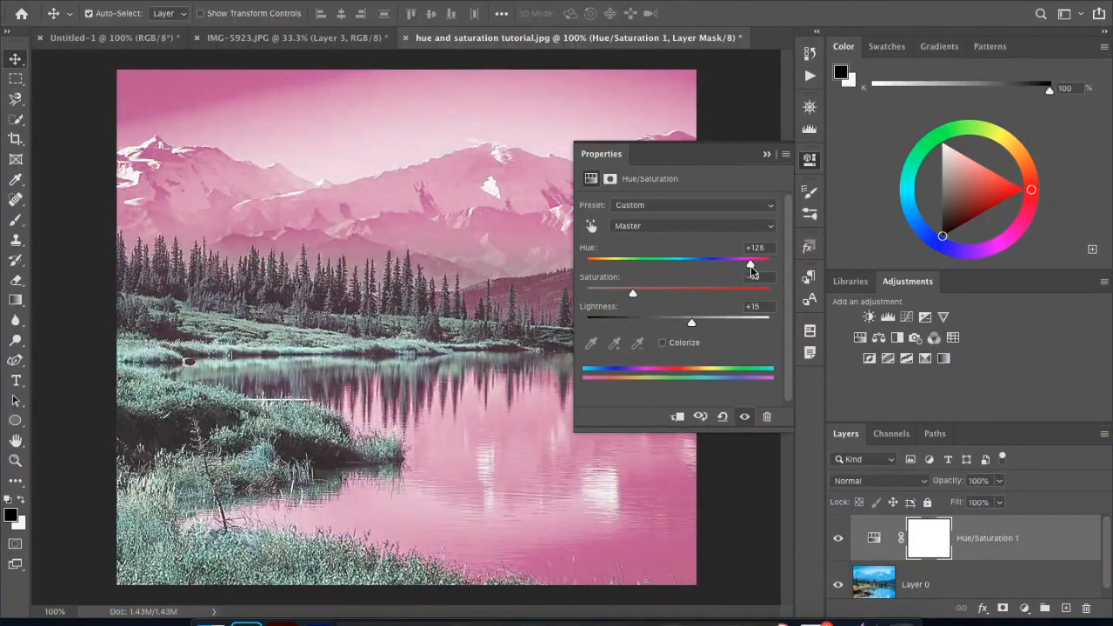
left_click_drag(749, 261, 753, 261)
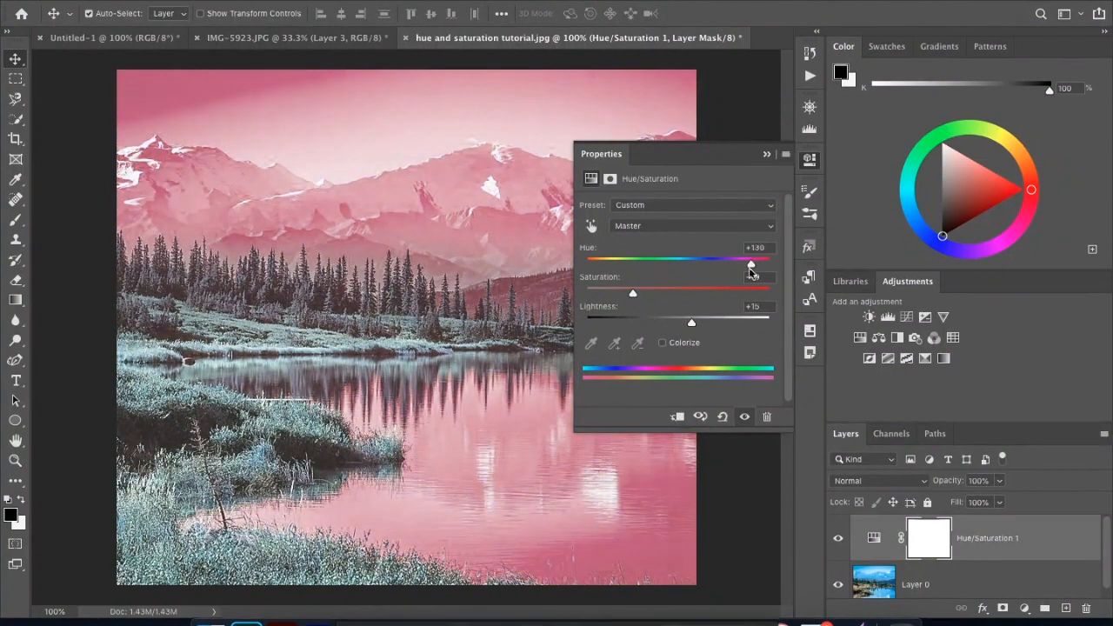
left_click_drag(750, 261, 691, 260)
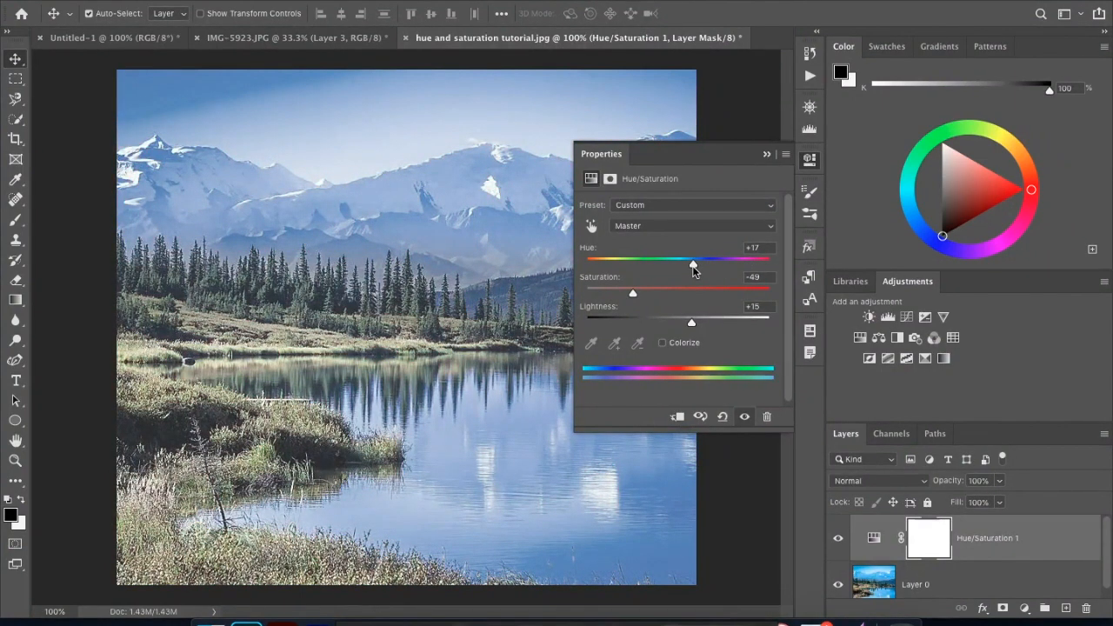
left_click_drag(691, 264, 641, 263)
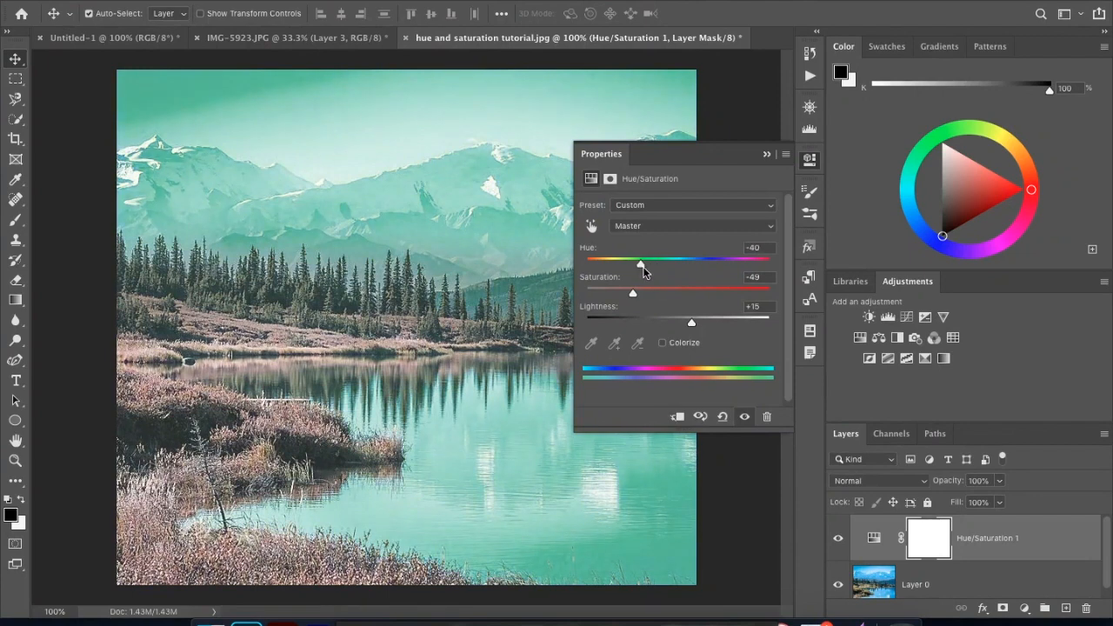
Try vivid saturation and a deep-blue hue, then return both to 0 with Lightness +21.
left_click_drag(632, 292, 683, 289)
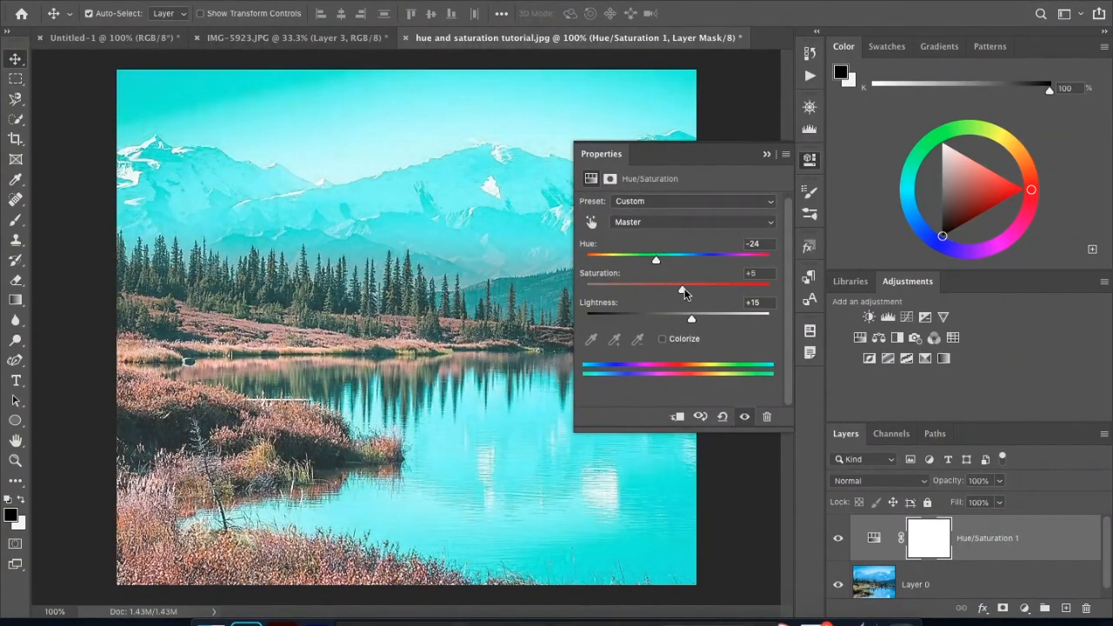
left_click_drag(656, 259, 670, 259)
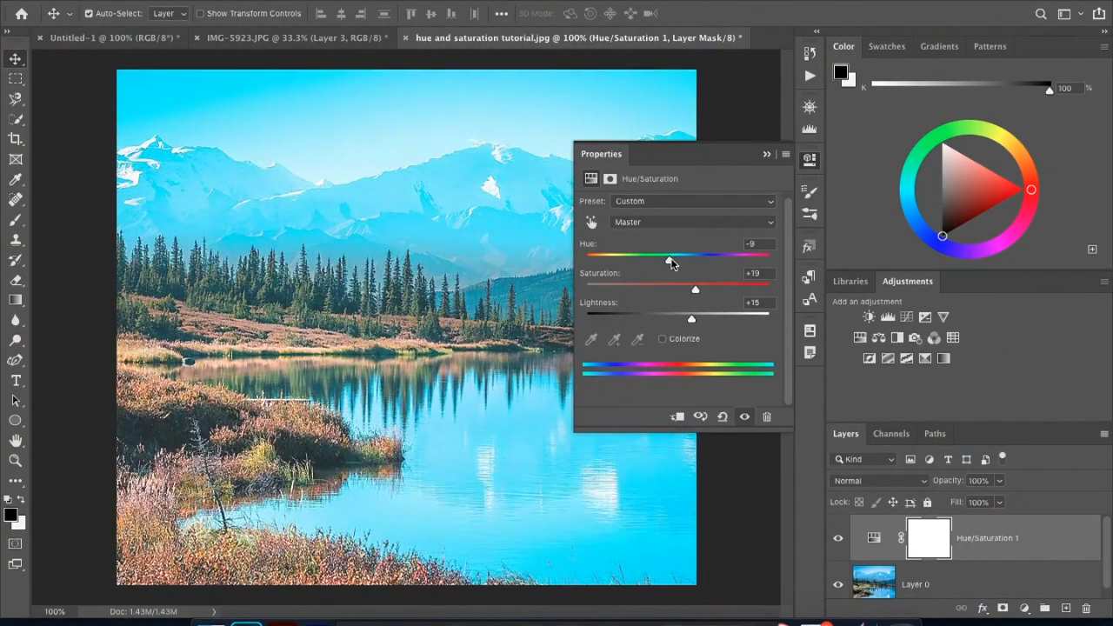
left_click_drag(669, 259, 711, 259)
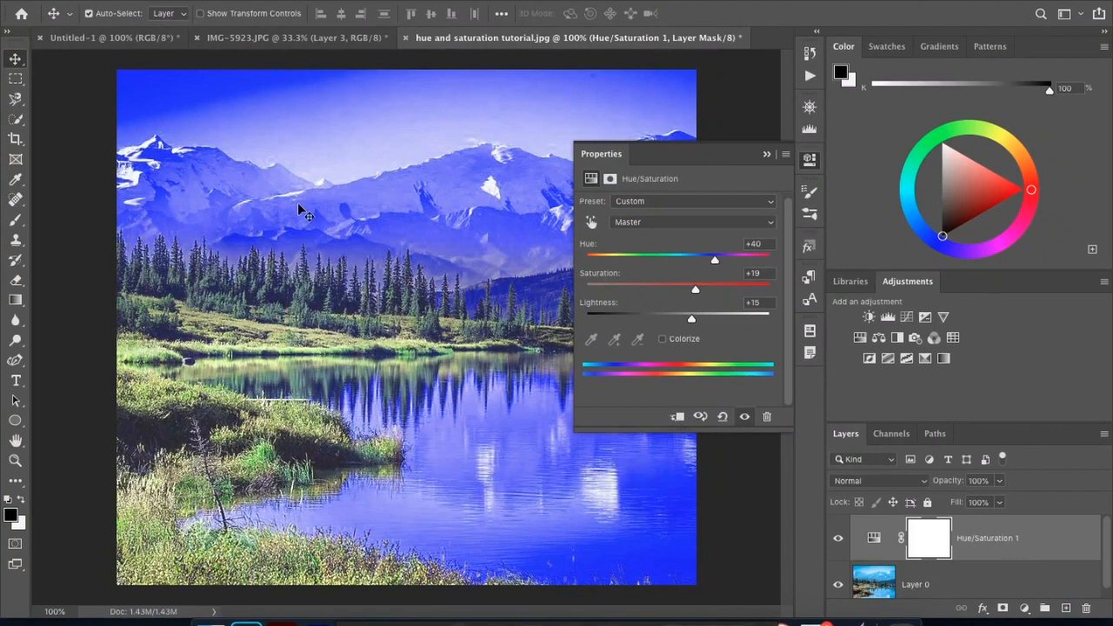
mouse_move(526, 317)
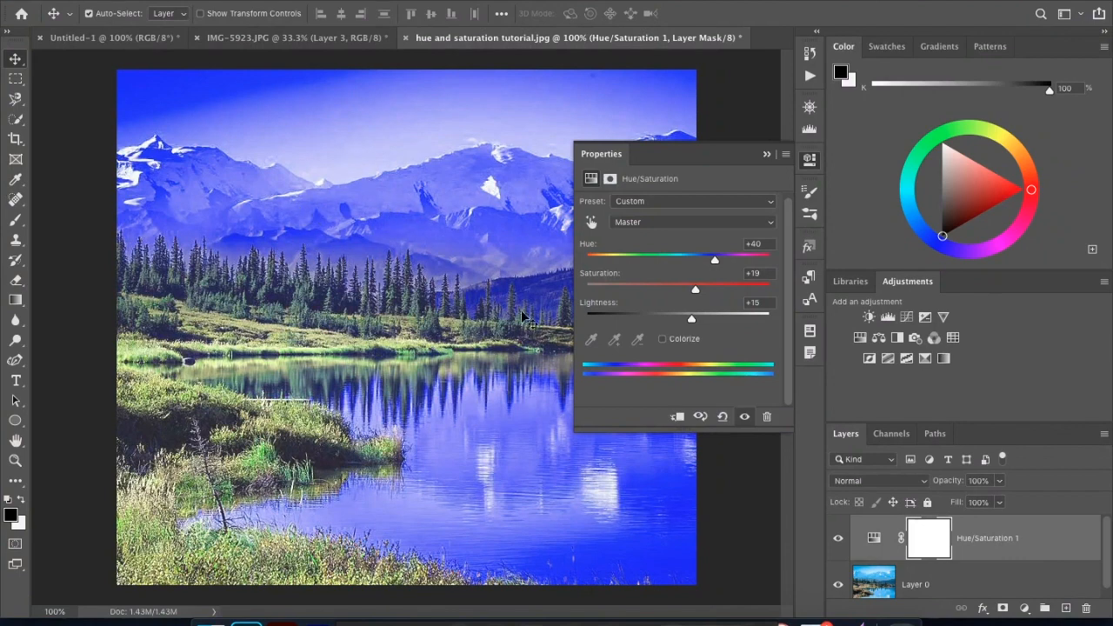
mouse_move(647, 317)
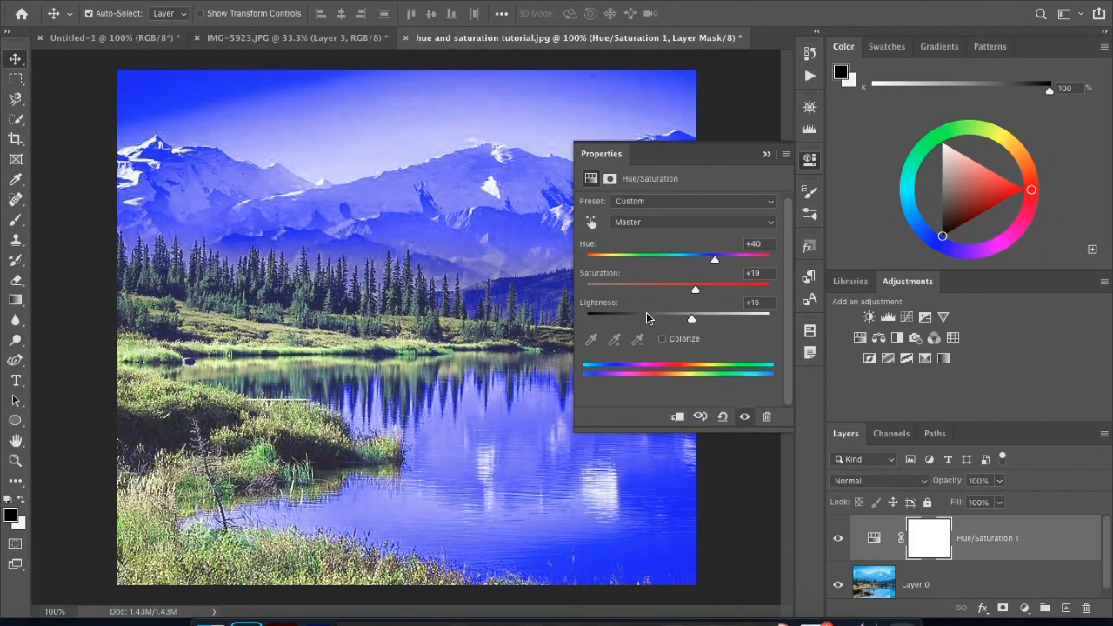
left_click_drag(691, 318, 695, 319)
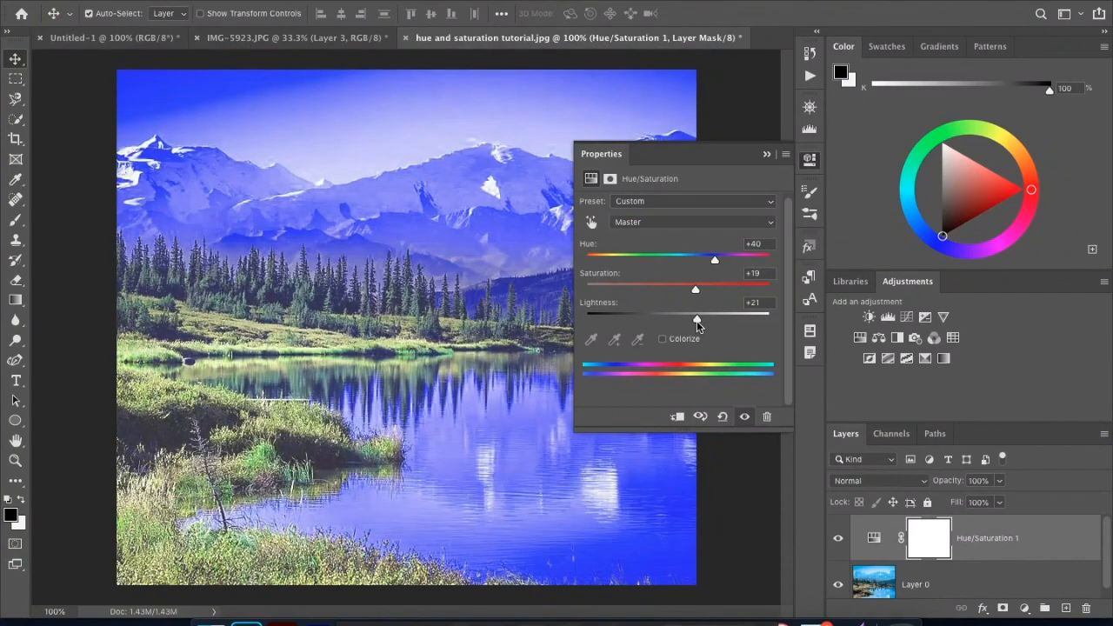
left_click_drag(713, 258, 681, 258)
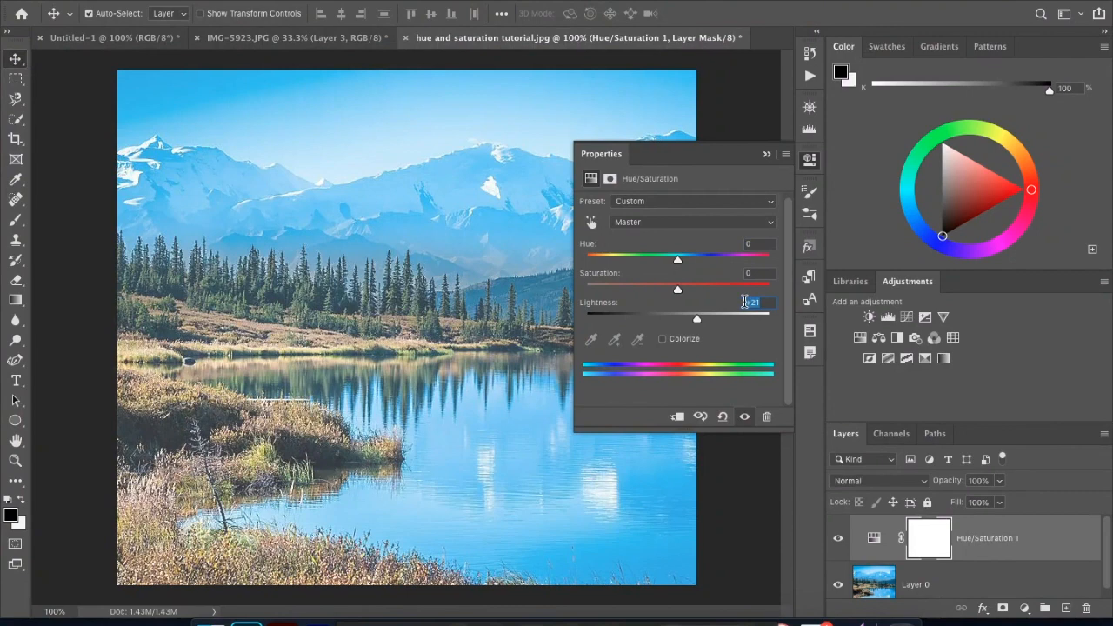
Reset Lightness to 0, then darken, desaturate and tint the adjustment toward blue-purple.
type("0")
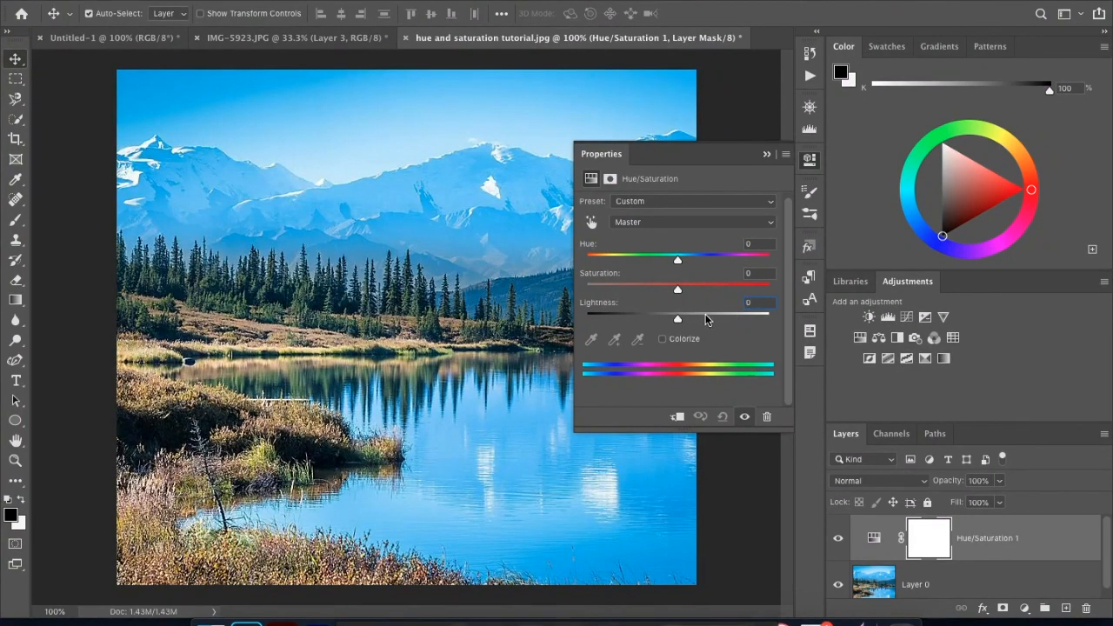
left_click_drag(677, 318, 634, 318)
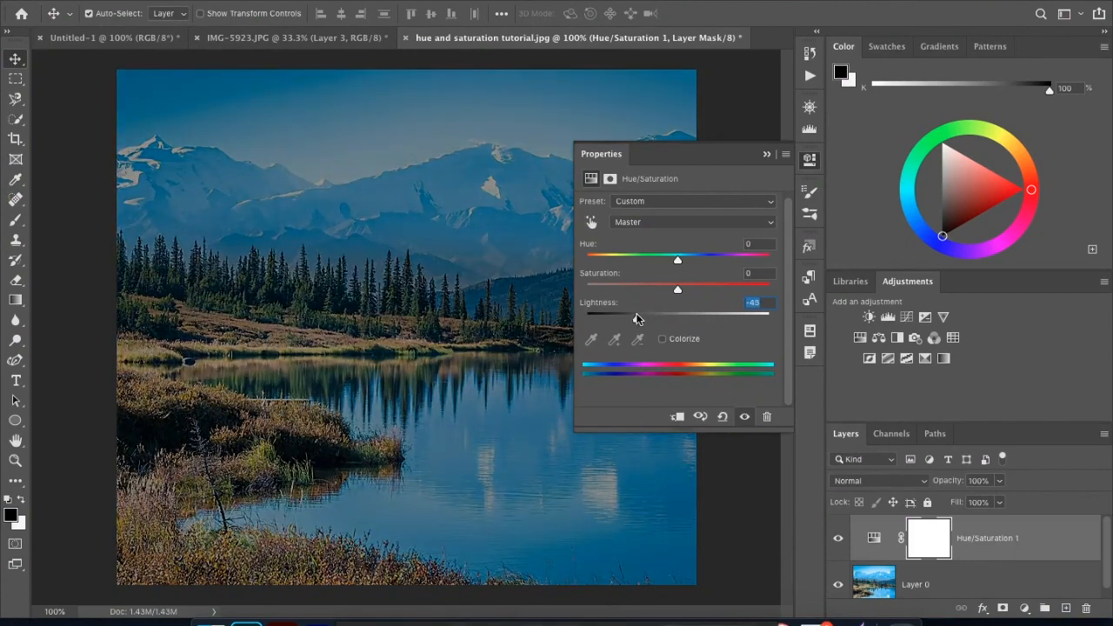
left_click_drag(677, 289, 611, 289)
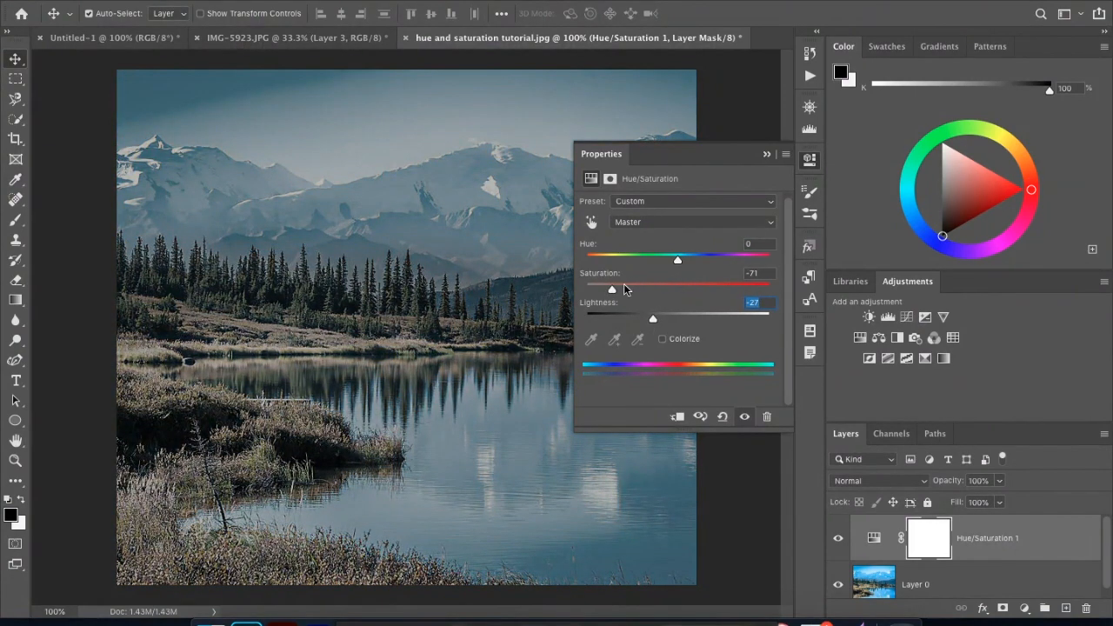
left_click_drag(678, 259, 717, 259)
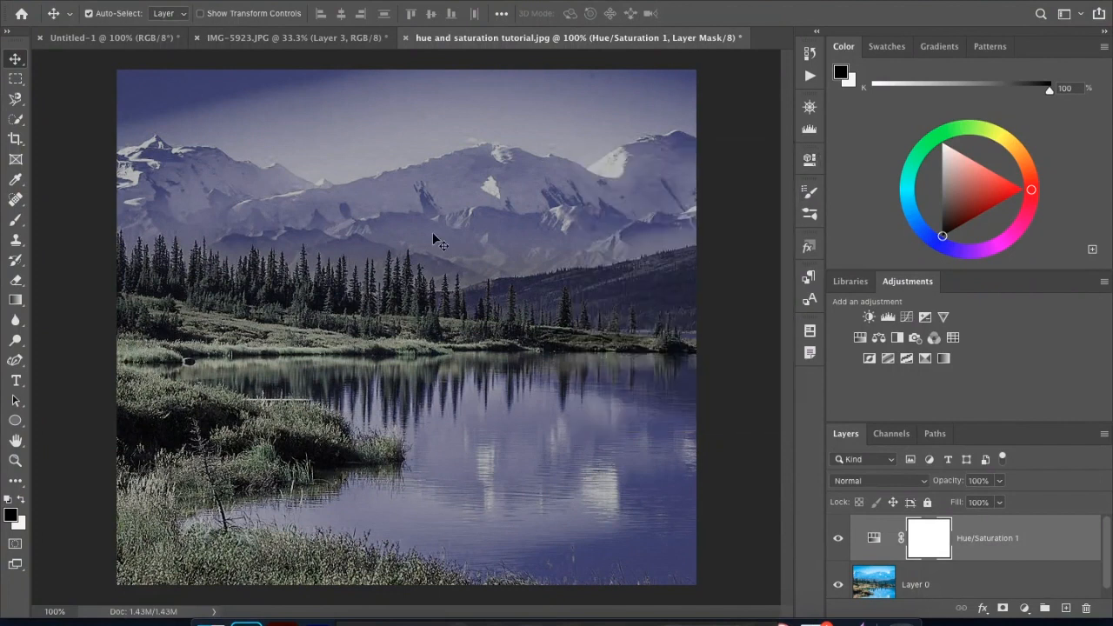
mouse_move(539, 476)
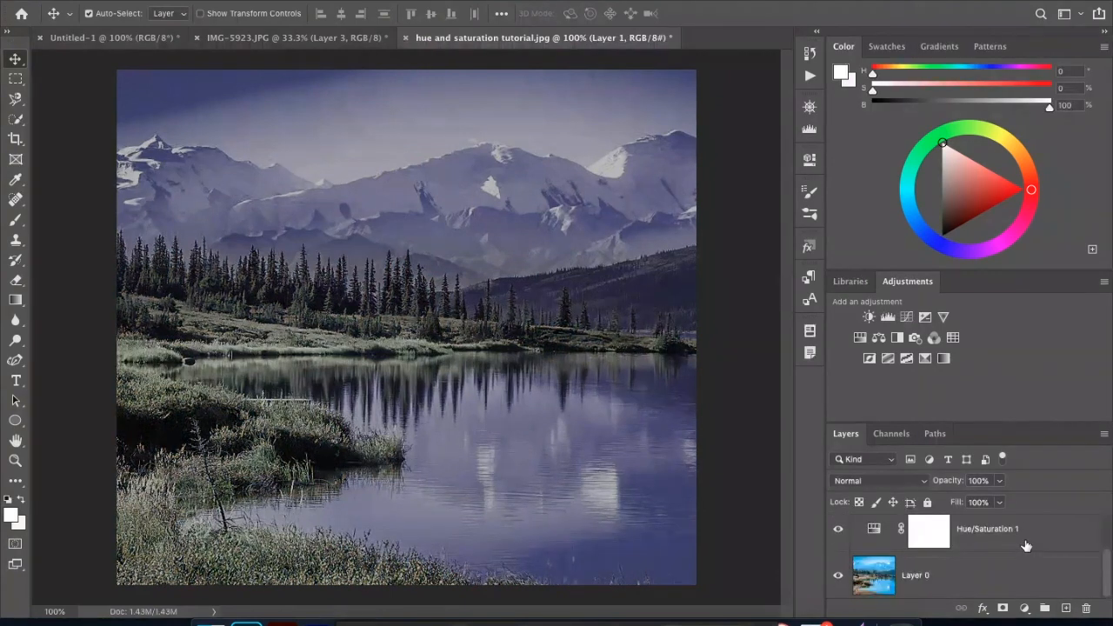
Add a blank layer, then merge the Hue/Saturation 1 layer using its right-click menu.
left_click(914, 574)
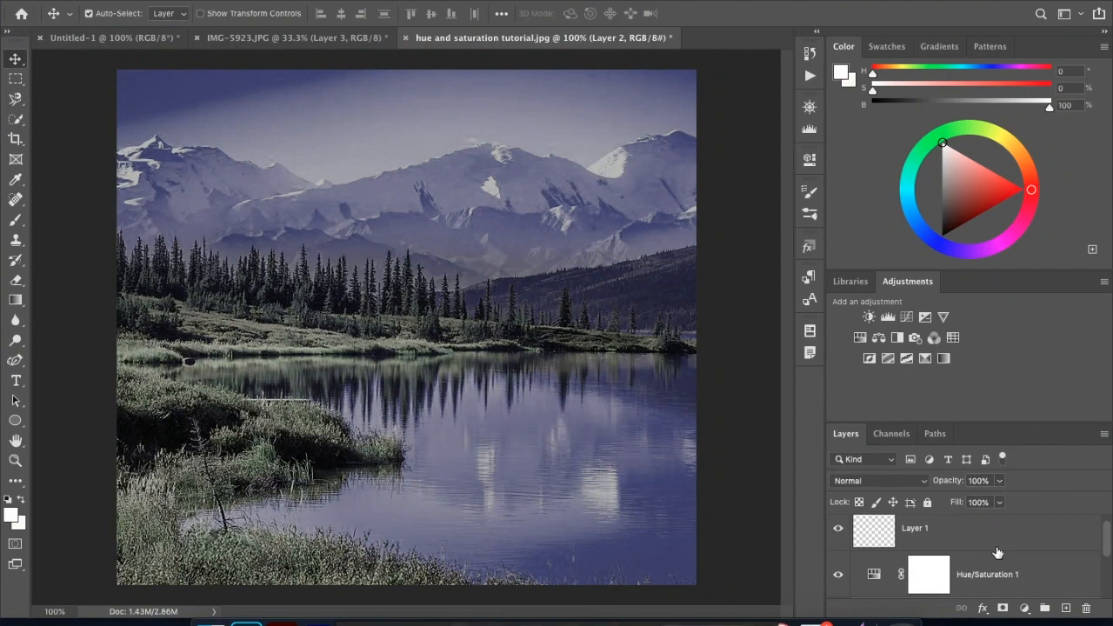
left_click(927, 538)
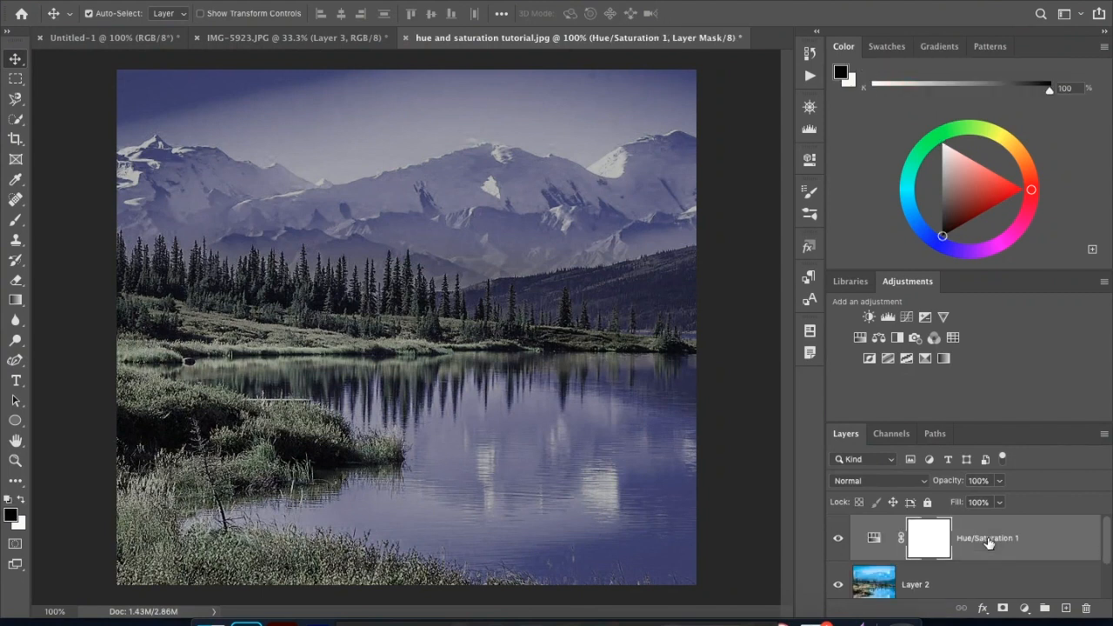
mouse_move(1013, 536)
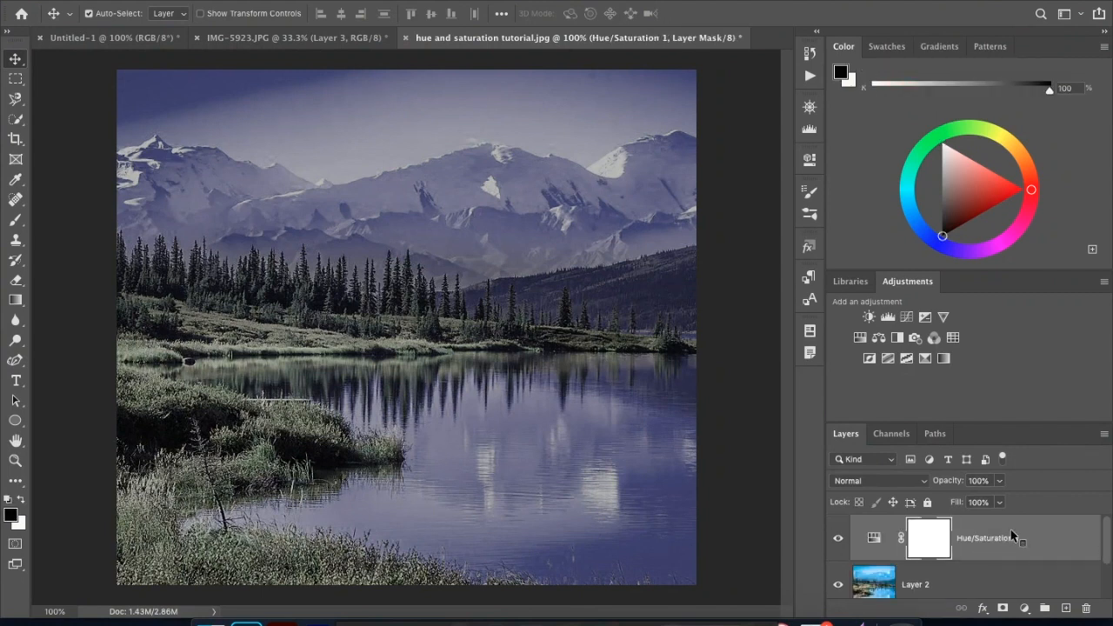
right_click(987, 537)
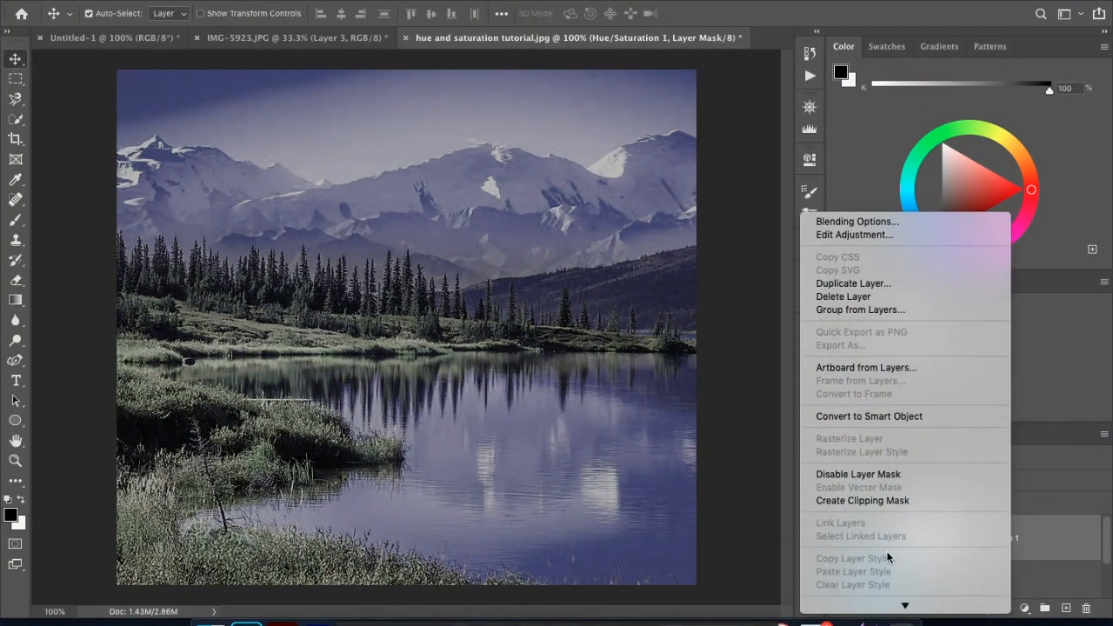
mouse_move(875, 508)
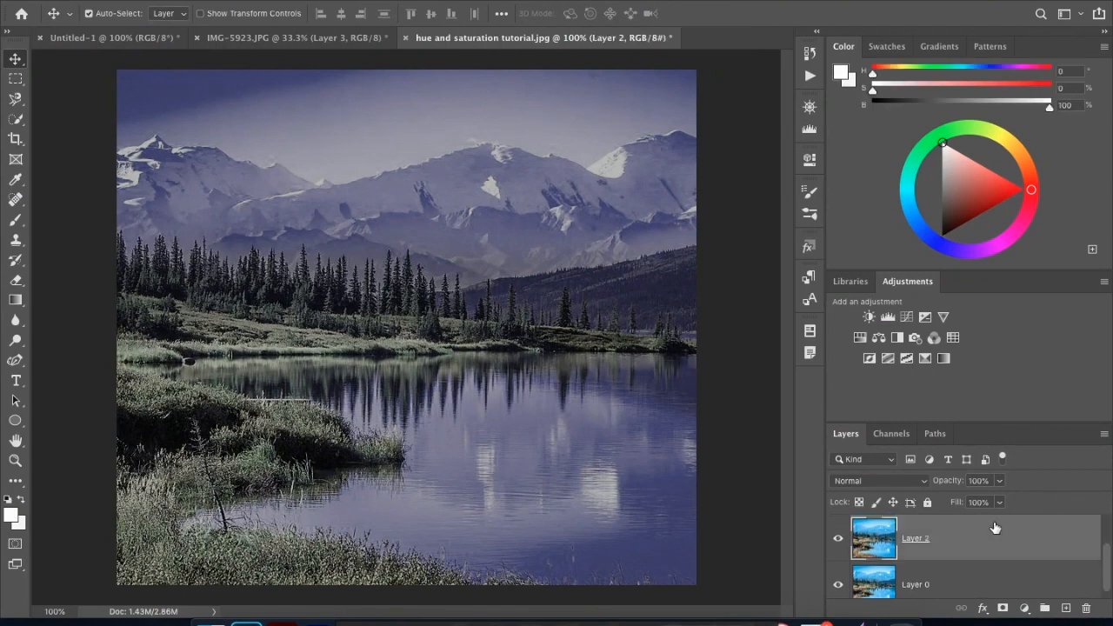
Set Layer 2's opacity to 75% so the blue photo shows through.
left_click_drag(998, 501, 967, 501)
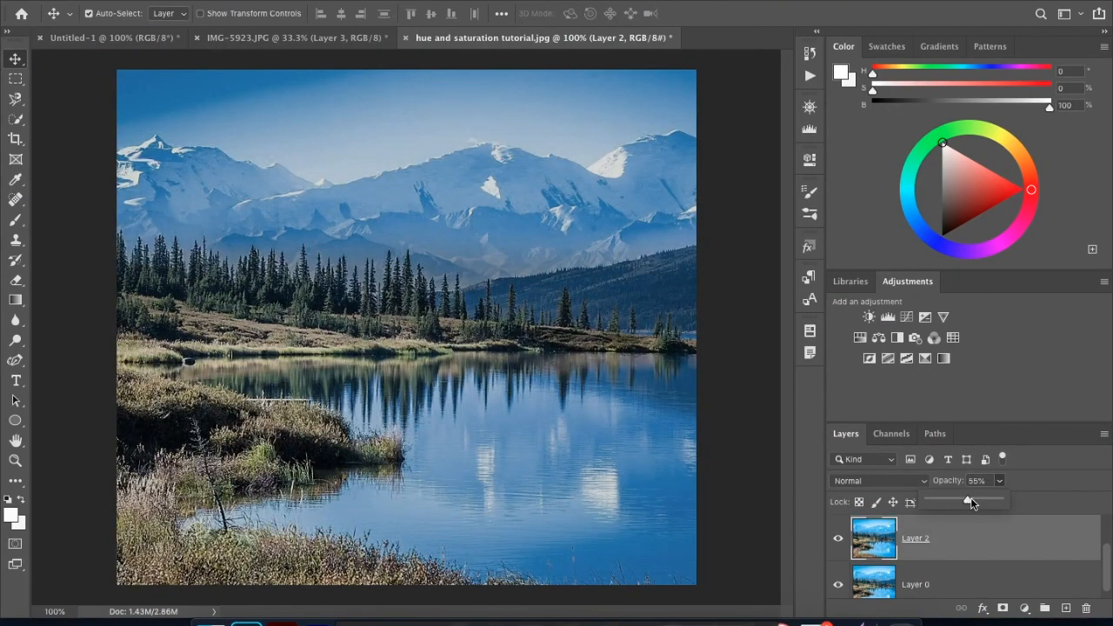
left_click_drag(967, 500, 982, 501)
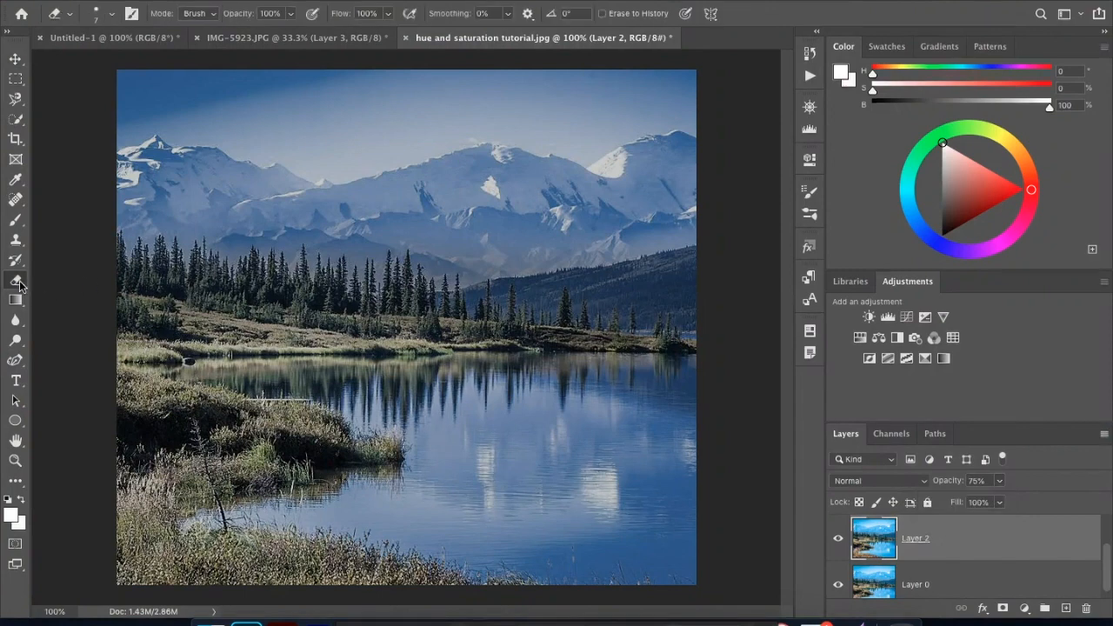
Erase Layer 2 over the mountains and lake, then delete Layer 2.
left_click_drag(213, 228, 319, 339)
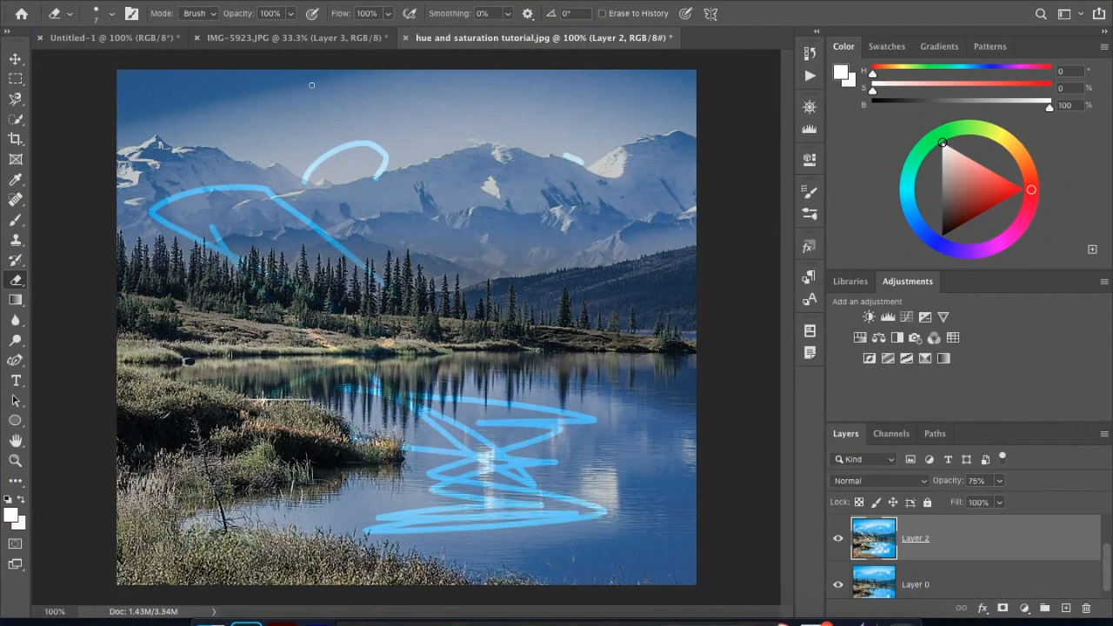
mouse_move(398, 131)
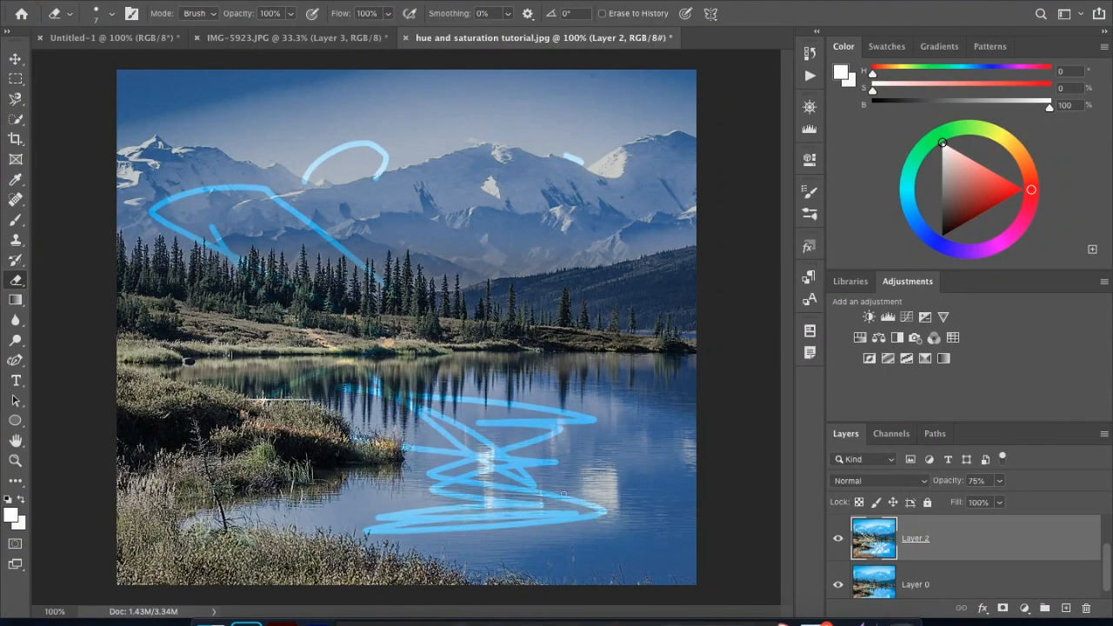
mouse_move(506, 333)
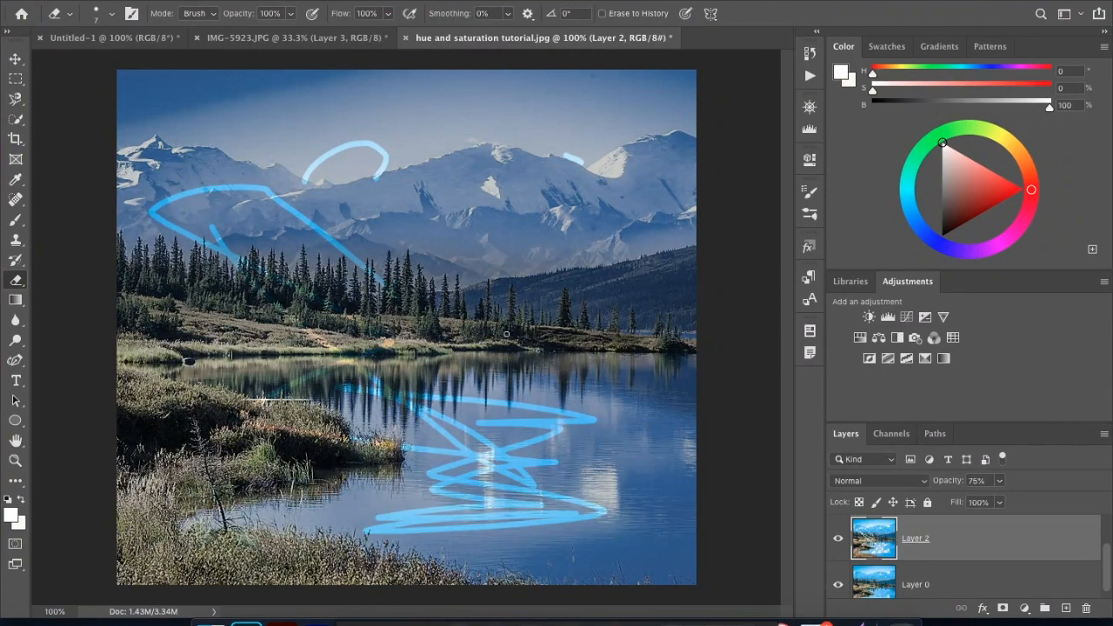
left_click(52, 9)
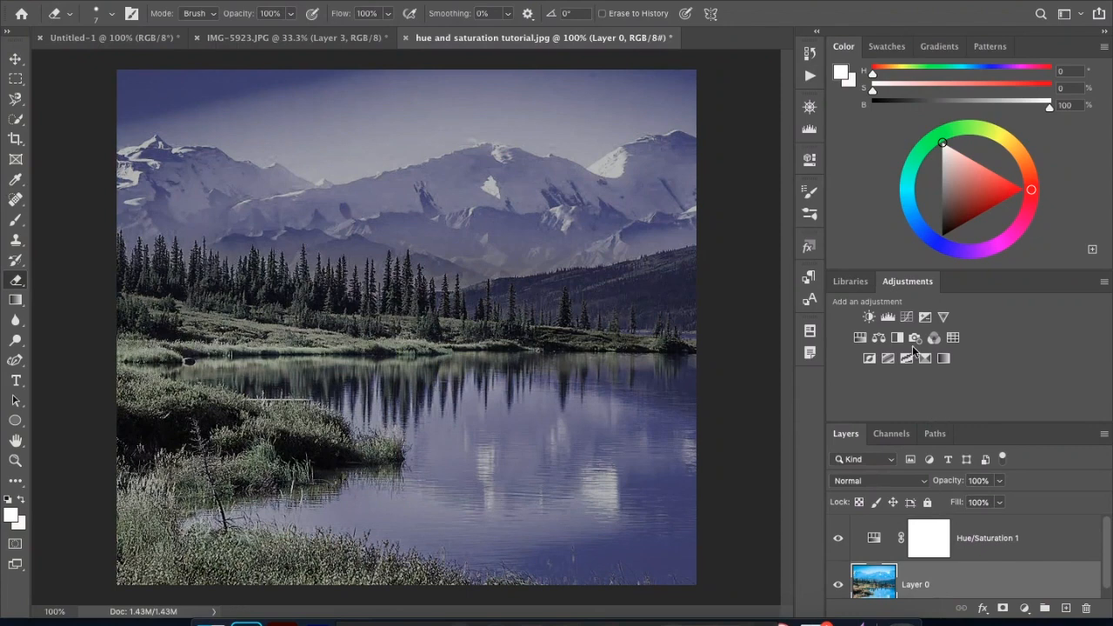
mouse_move(874, 535)
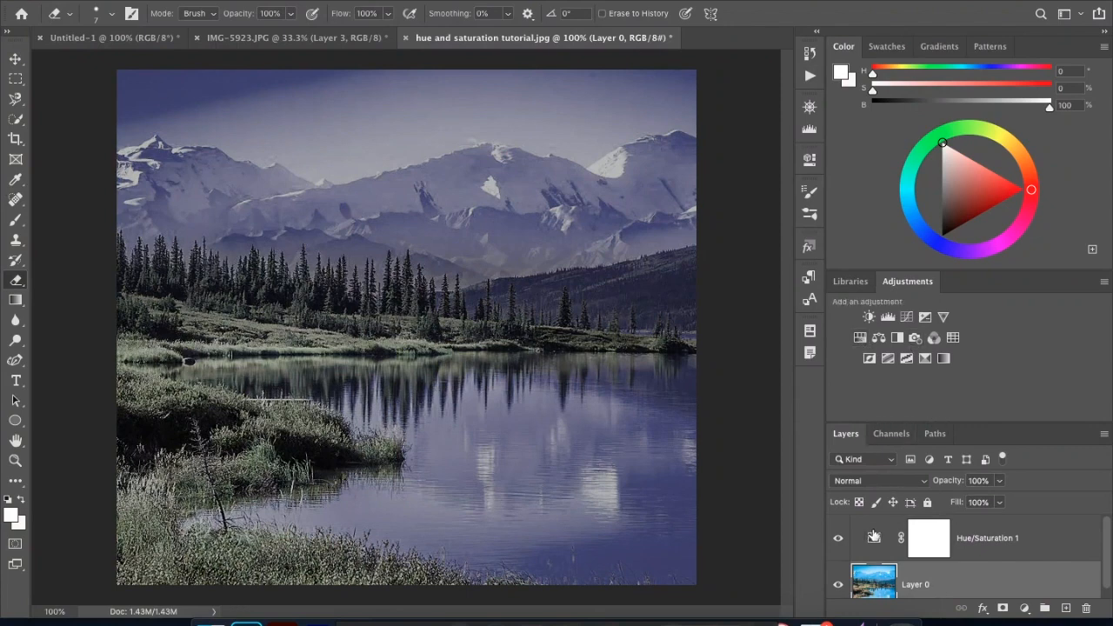